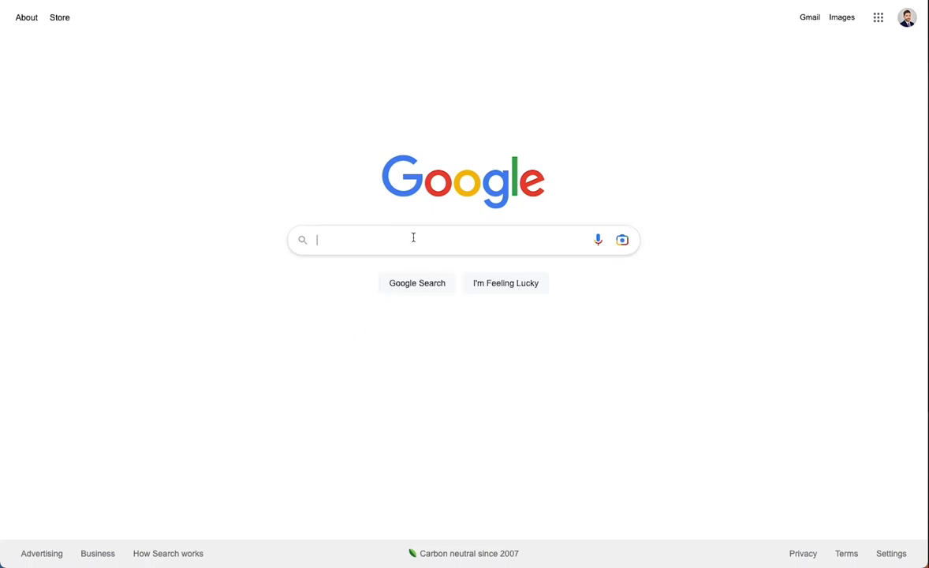
# - Search Google for 'postman', reach postman.com and sign in with the first Google account
pyautogui.write('postman')
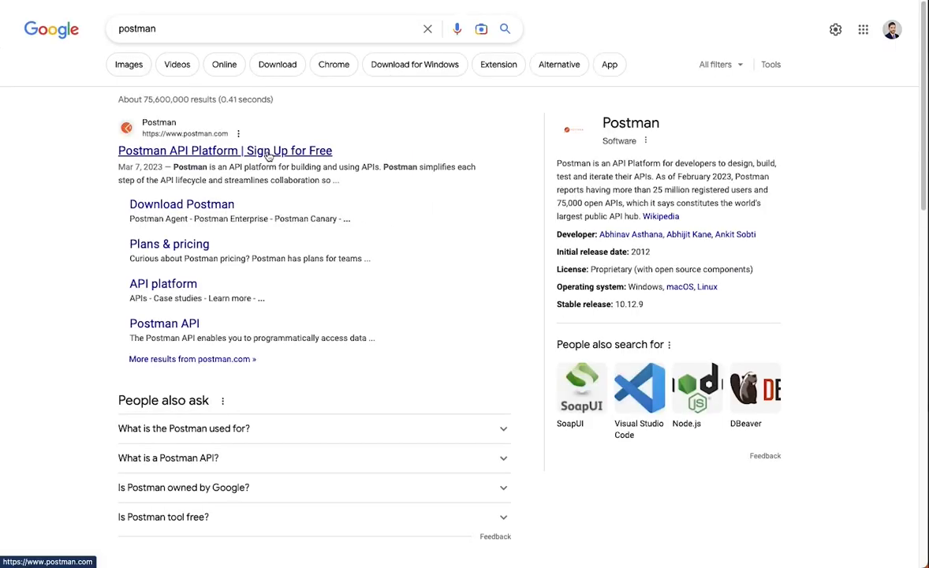
pyautogui.moveTo(262, 152)
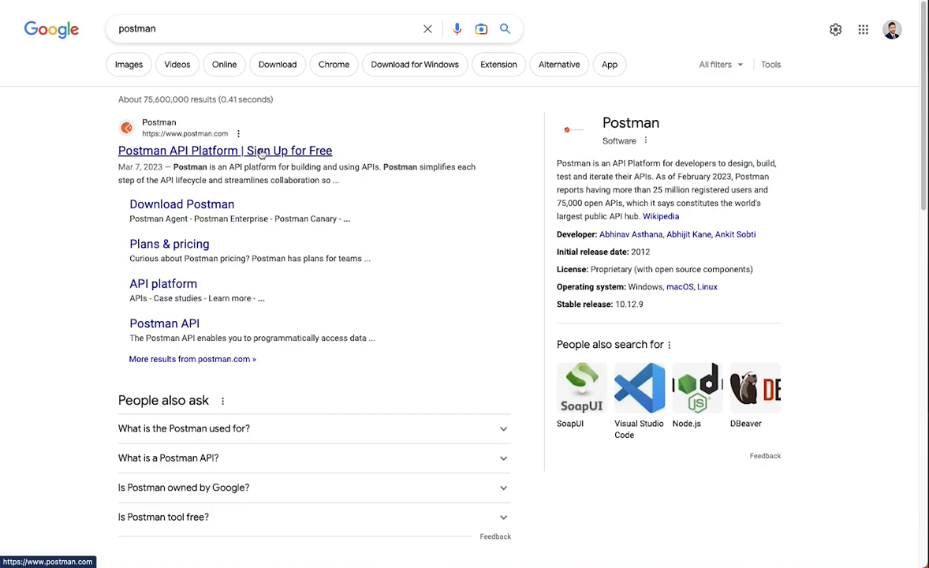
pyautogui.click(224, 151)
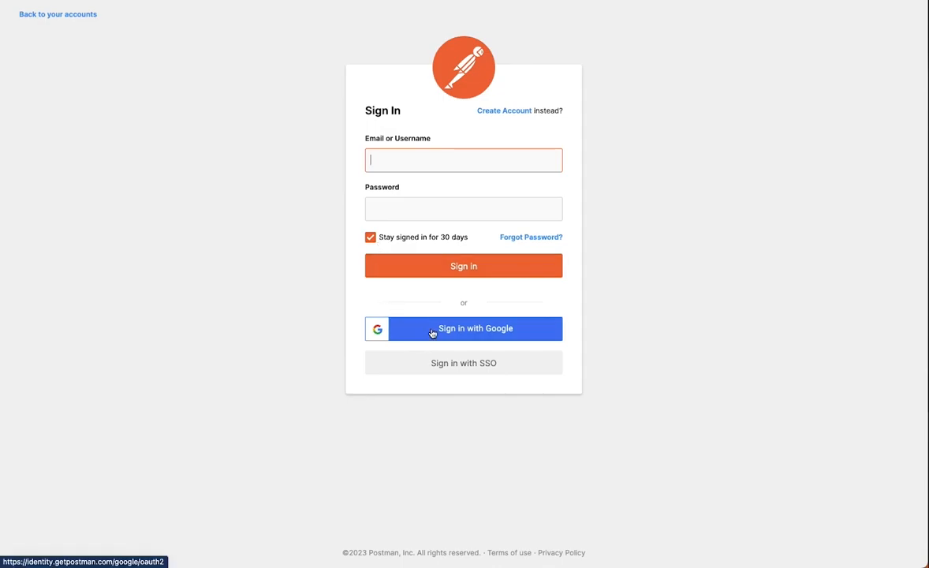
pyautogui.click(464, 328)
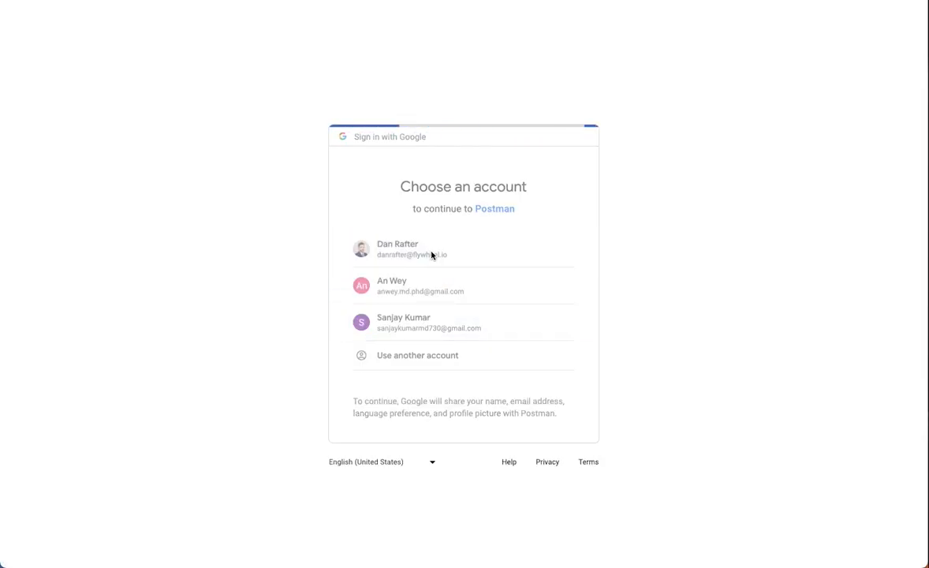
pyautogui.click(421, 249)
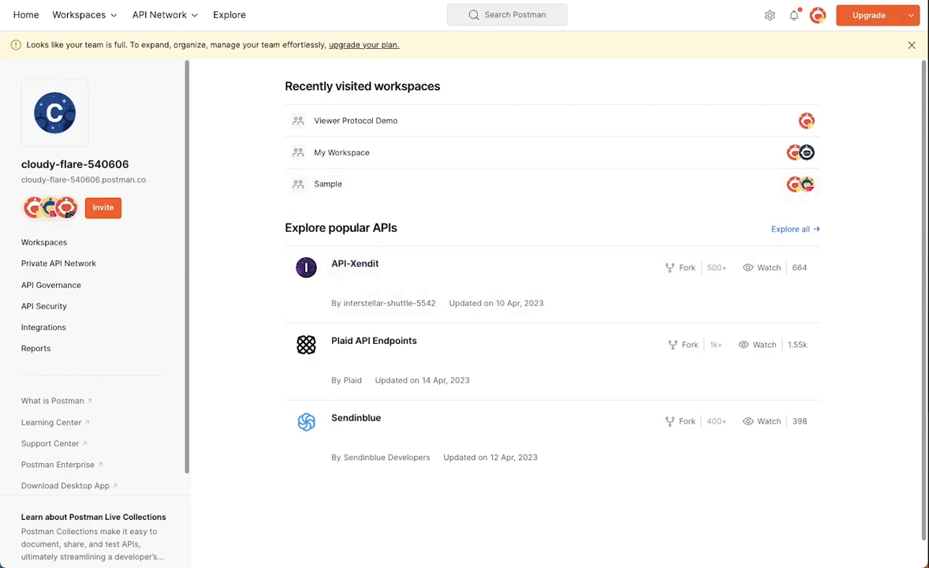
# - Enter the Viewer Protocol Demo workspace and start importing the starter kit collection file
pyautogui.click(912, 44)
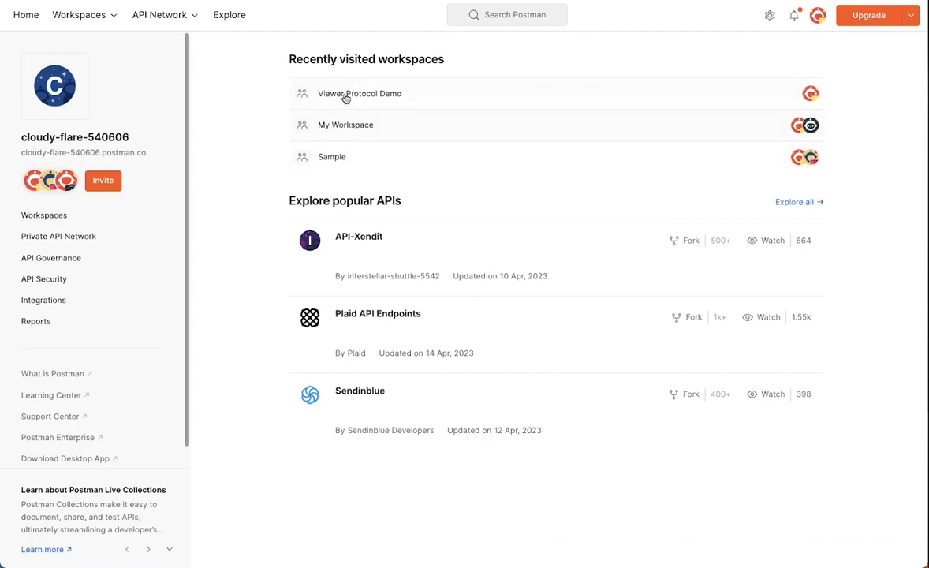
pyautogui.moveTo(356, 98)
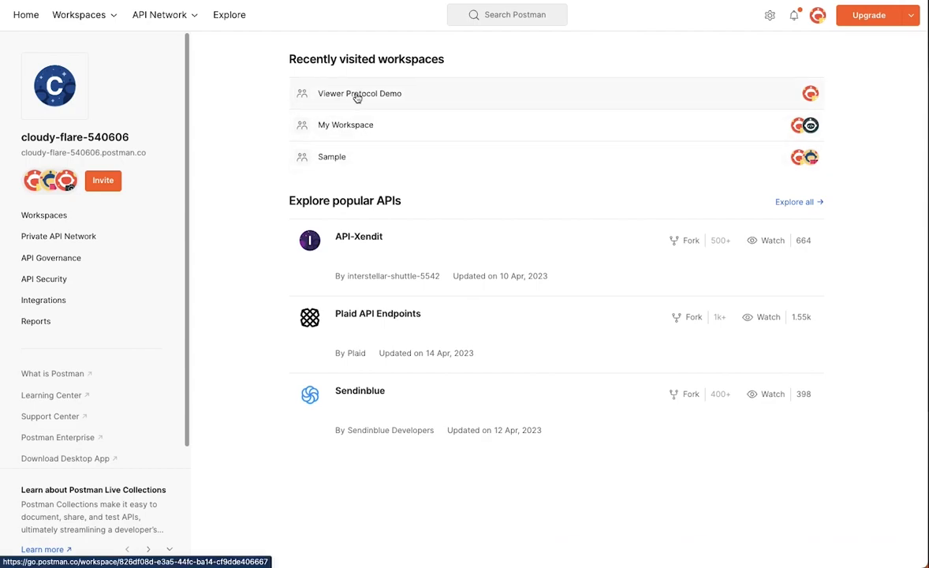
pyautogui.click(360, 93)
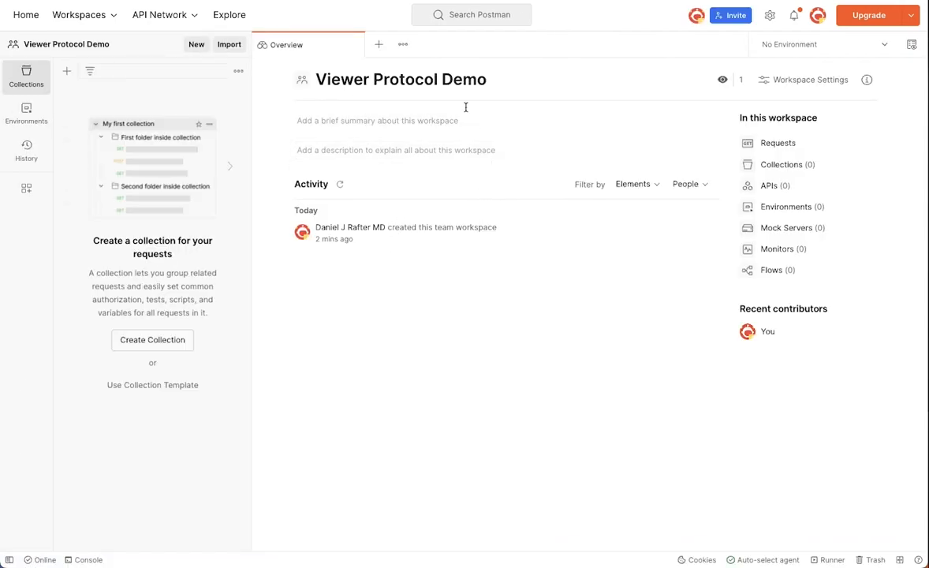
pyautogui.moveTo(287, 326)
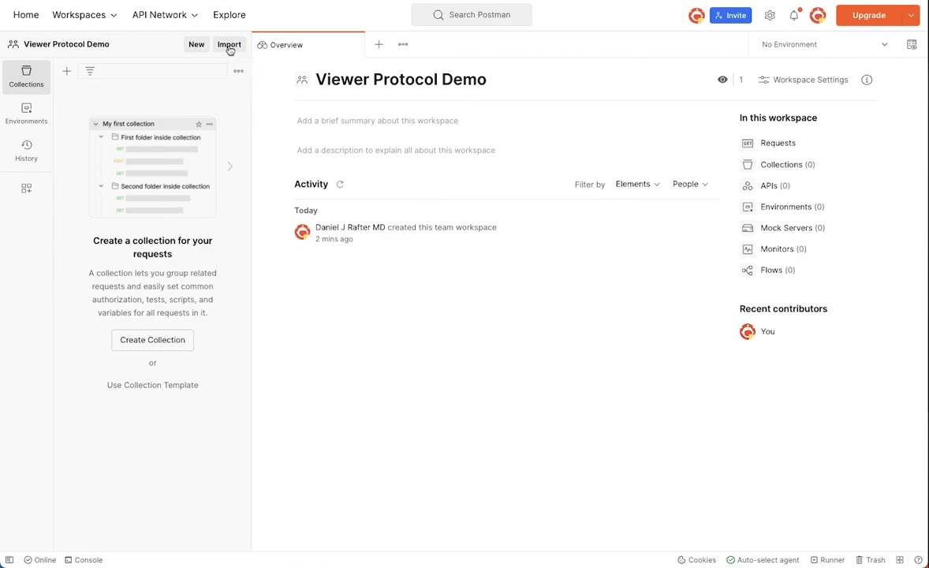
pyautogui.click(229, 45)
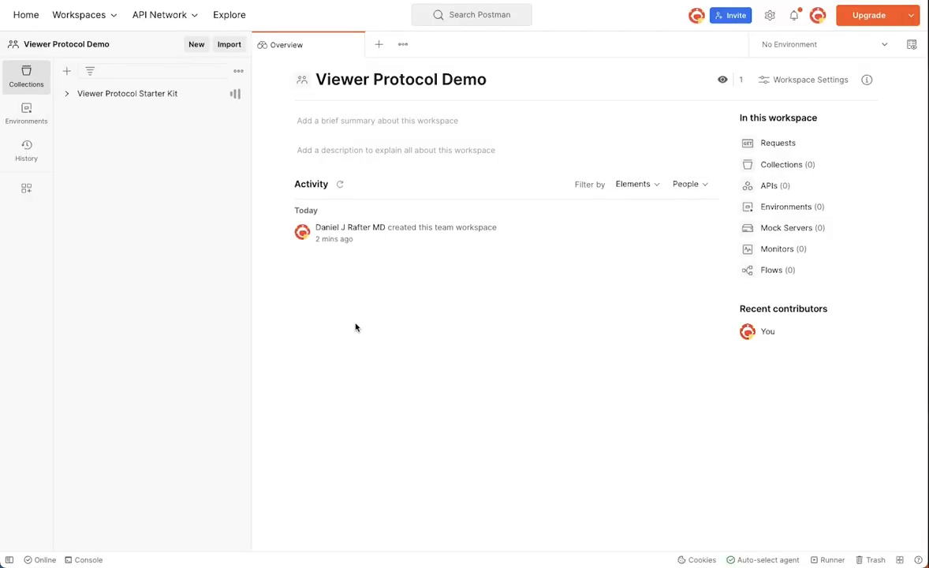
# - Expand the Viewer Protocol Starter Kit collection to show its API folders
pyautogui.click(128, 93)
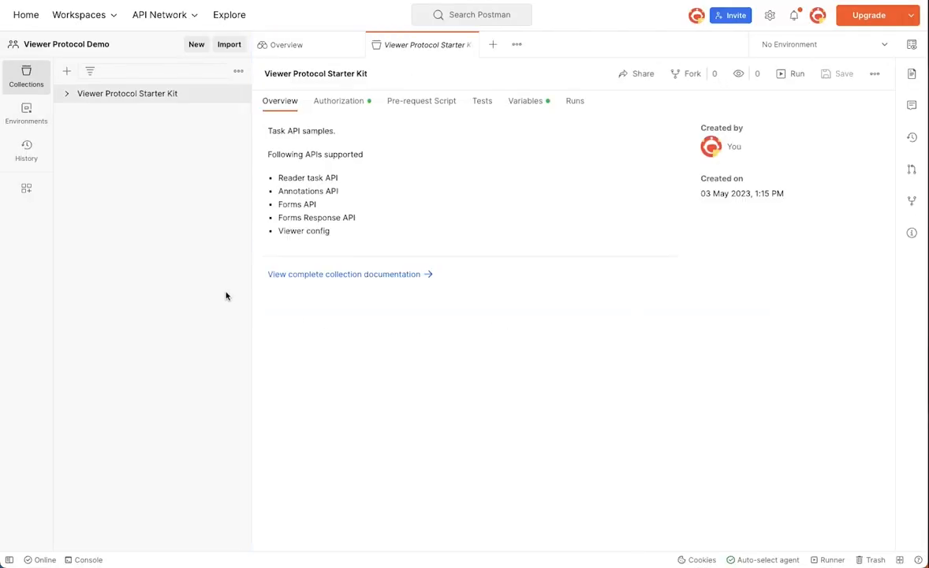
pyautogui.moveTo(174, 130)
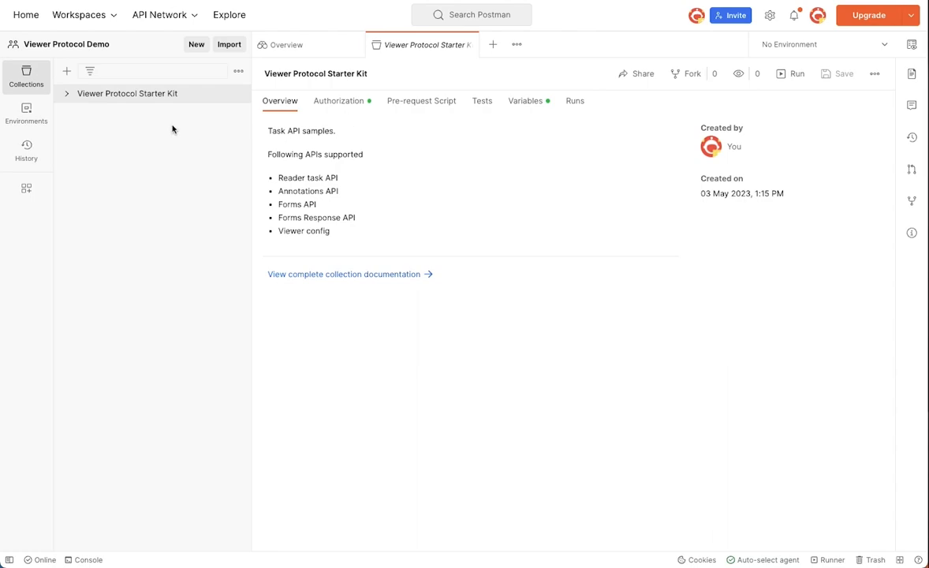
pyautogui.click(66, 93)
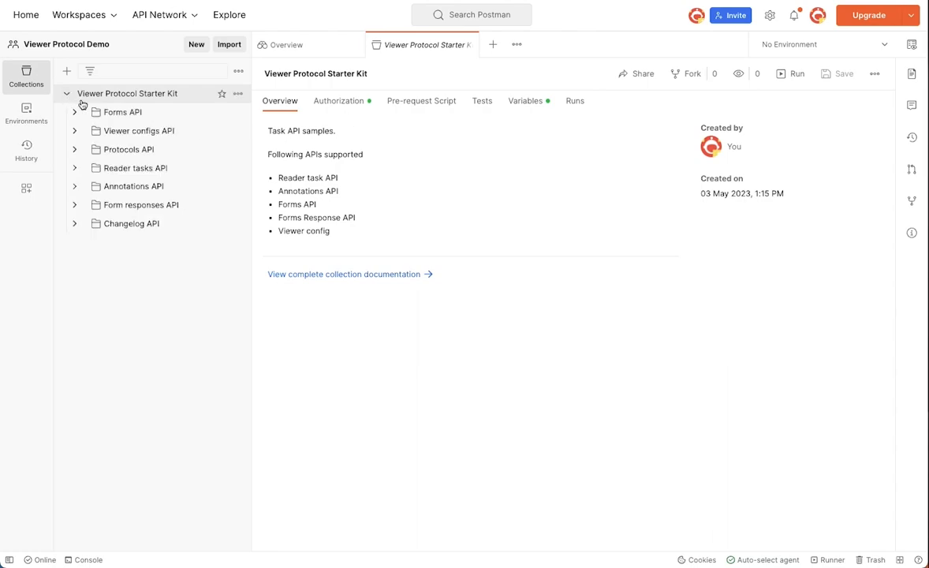
pyautogui.moveTo(132, 186)
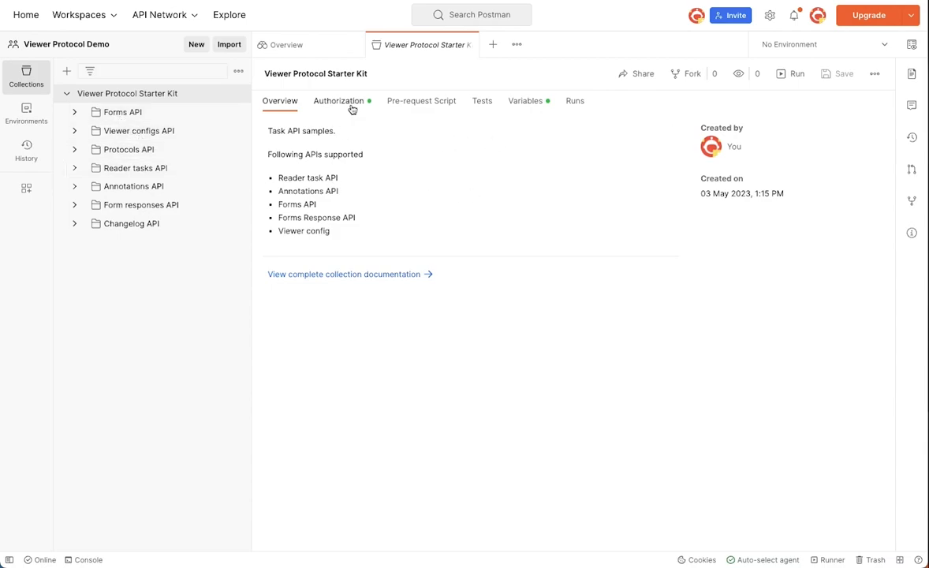
# - Review Authorization, Pre-request Script, Tests and Variables, showing empty fw-api-key and fw-base-url
pyautogui.click(338, 101)
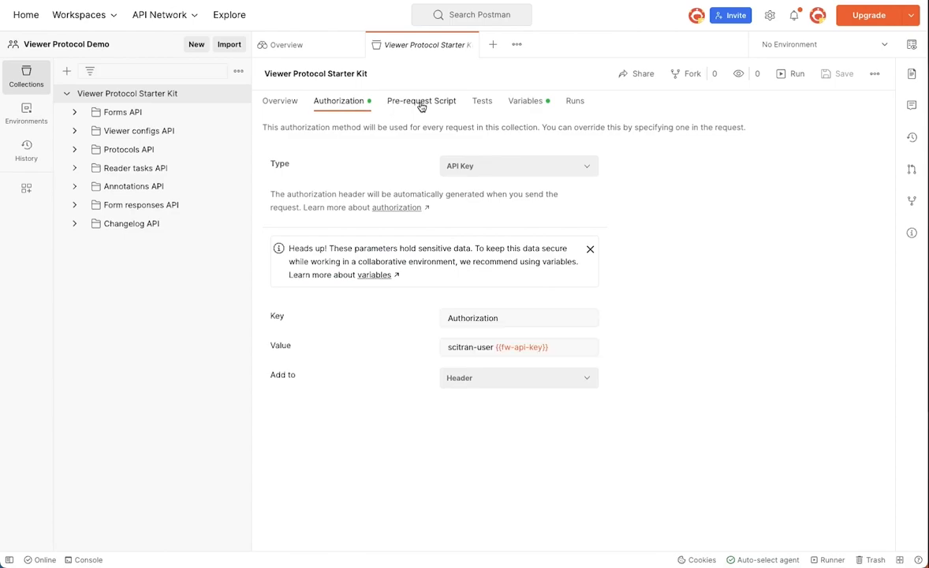
pyautogui.click(421, 101)
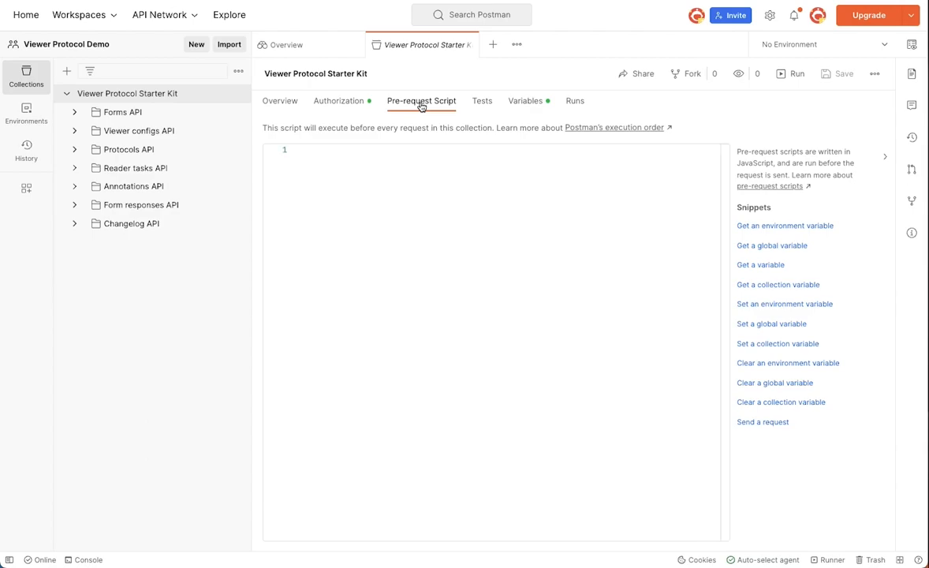
pyautogui.click(483, 101)
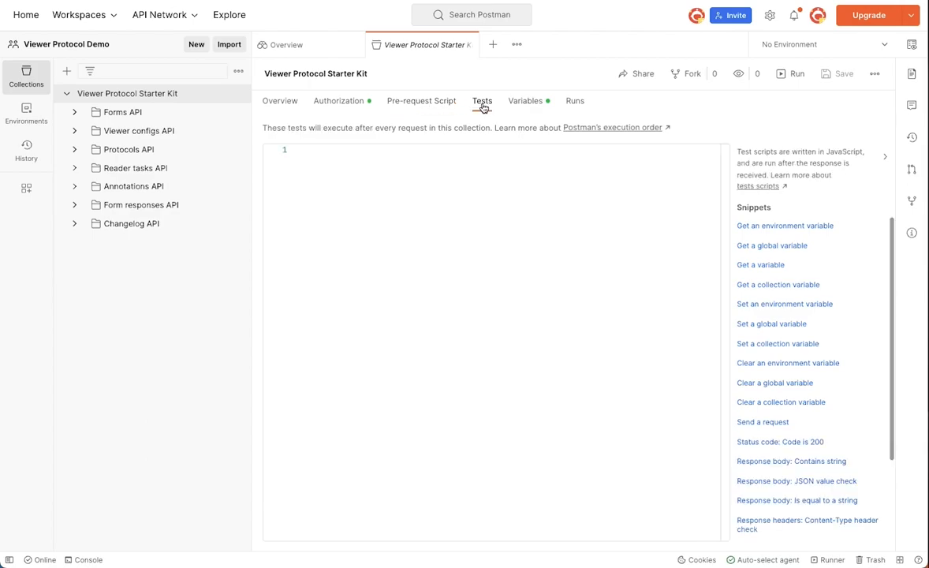
pyautogui.moveTo(525, 105)
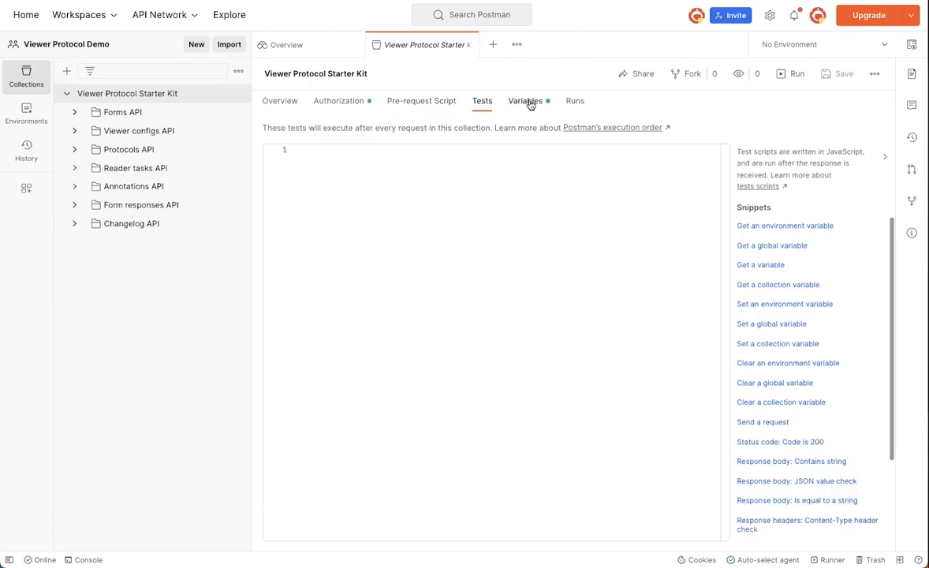
pyautogui.click(526, 101)
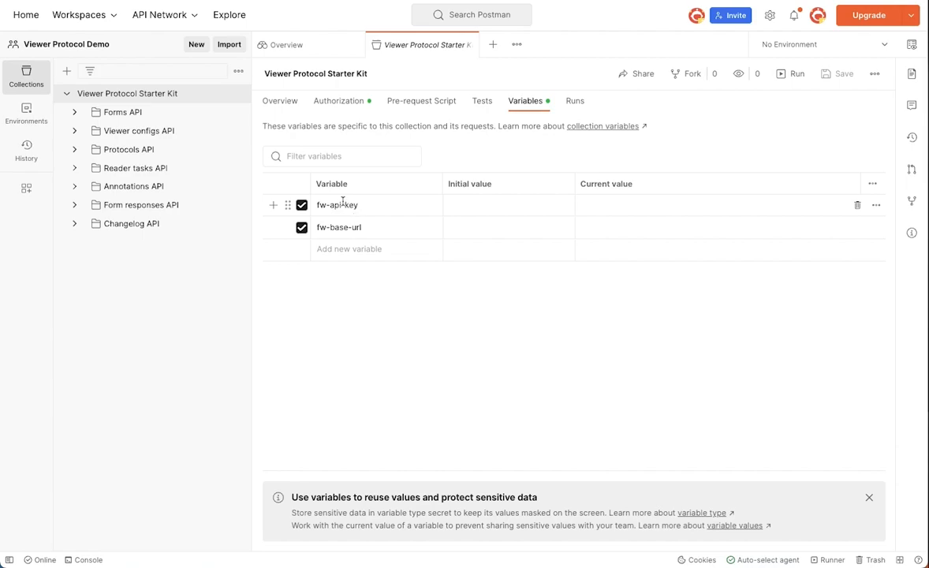
pyautogui.moveTo(341, 227)
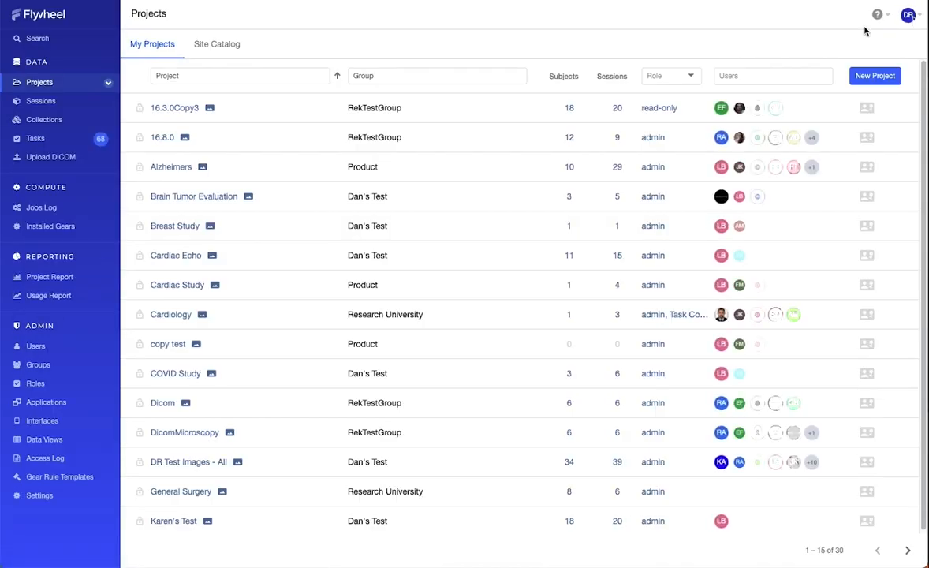
# - Reach the Flywheel User Profile page and start generating a new API key
pyautogui.click(915, 14)
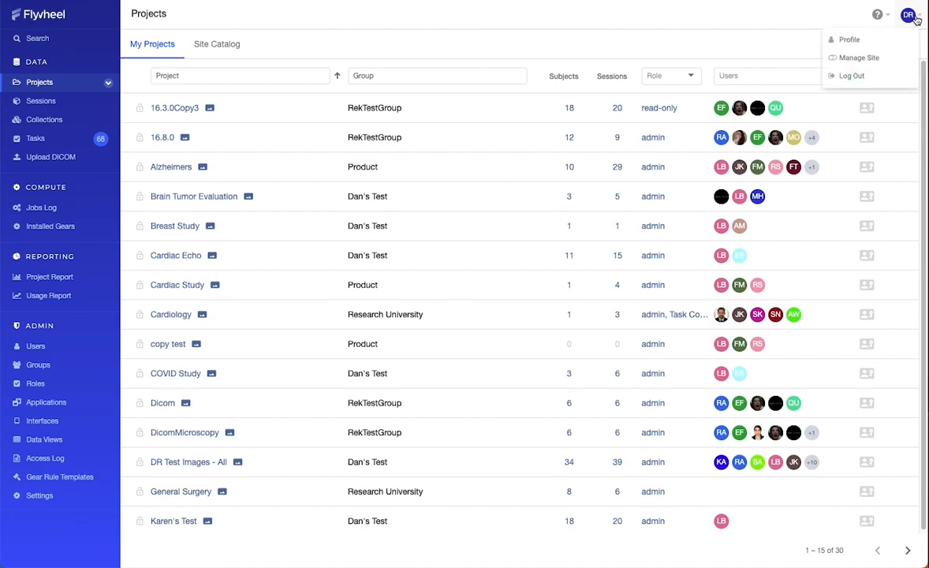
pyautogui.click(848, 39)
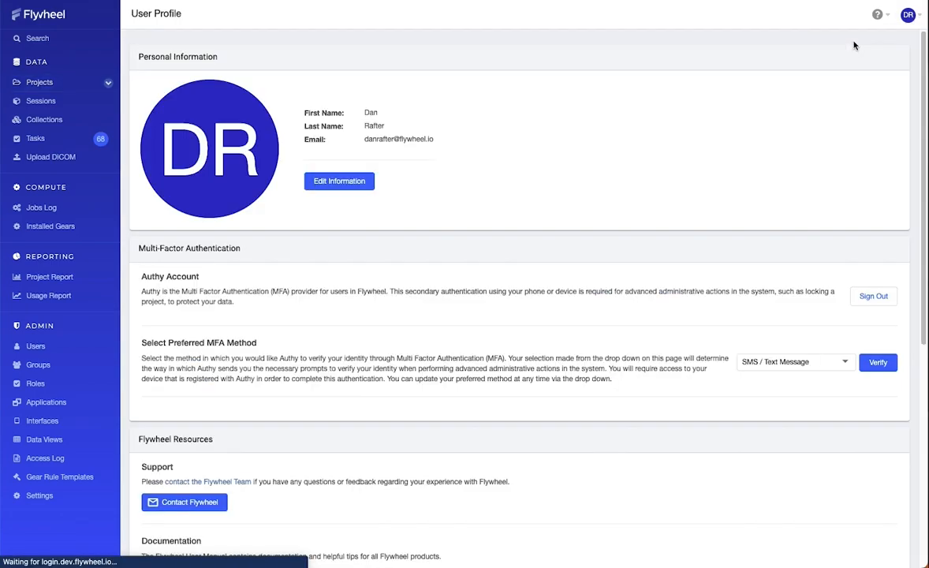
pyautogui.scroll(-3)
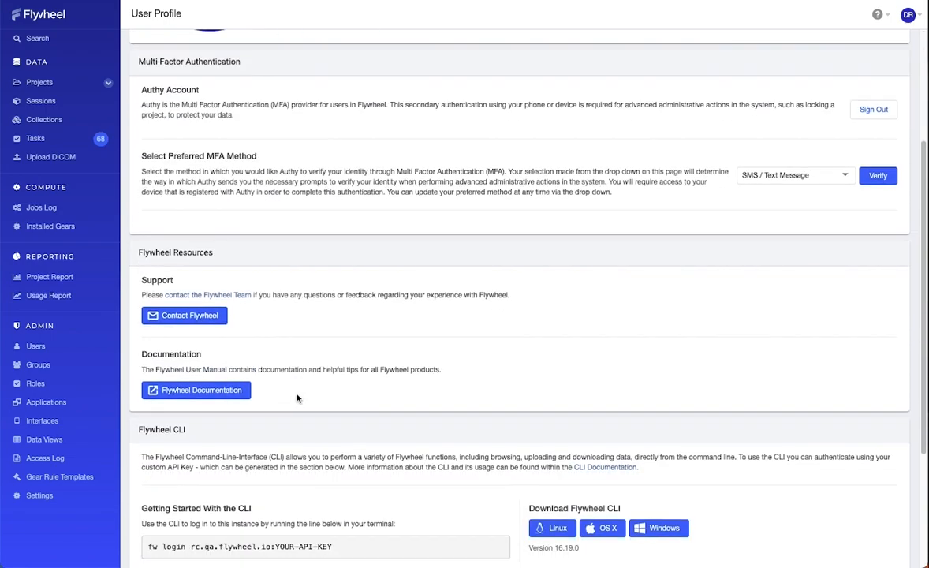
pyautogui.scroll(-3)
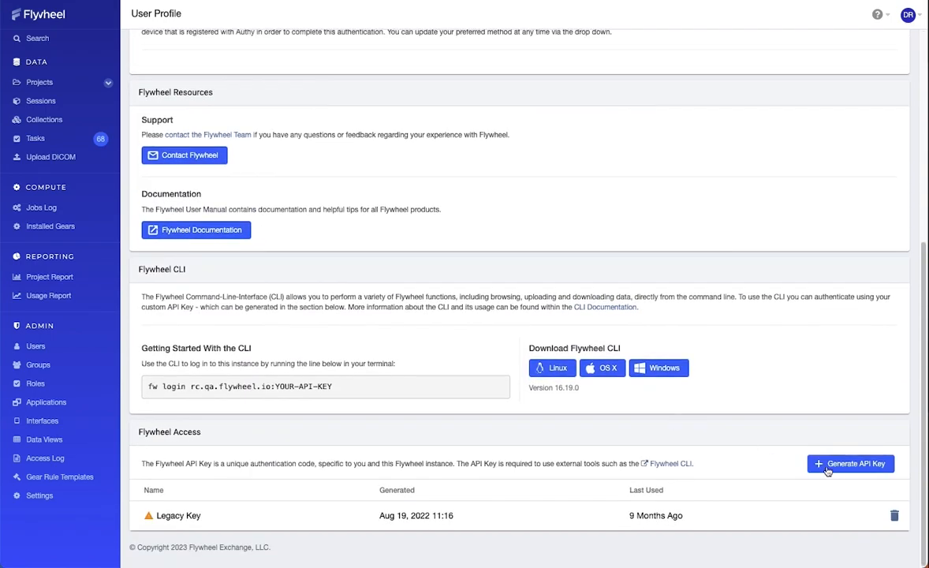
pyautogui.click(852, 464)
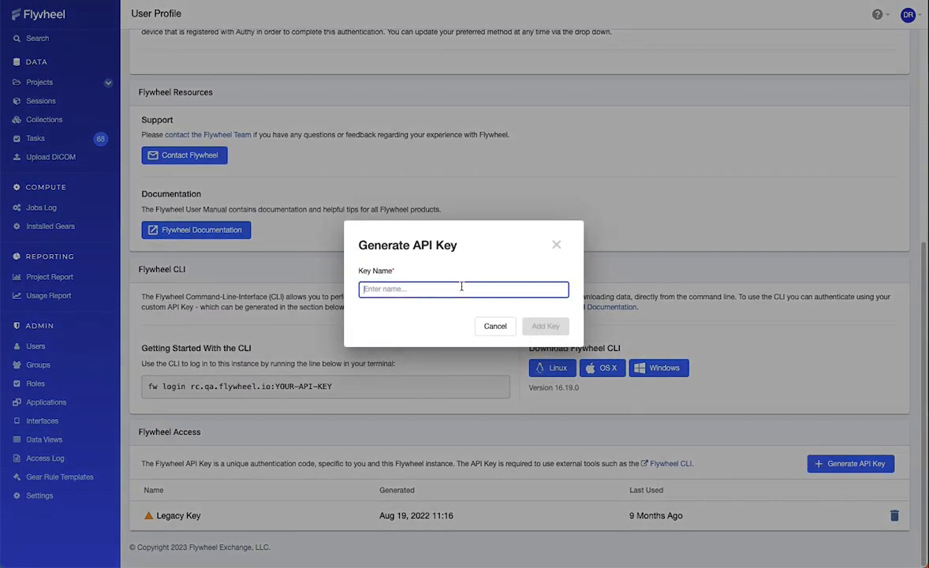
# - Create an API key named PostMan and copy it to the clipboard
pyautogui.write('PostMan')
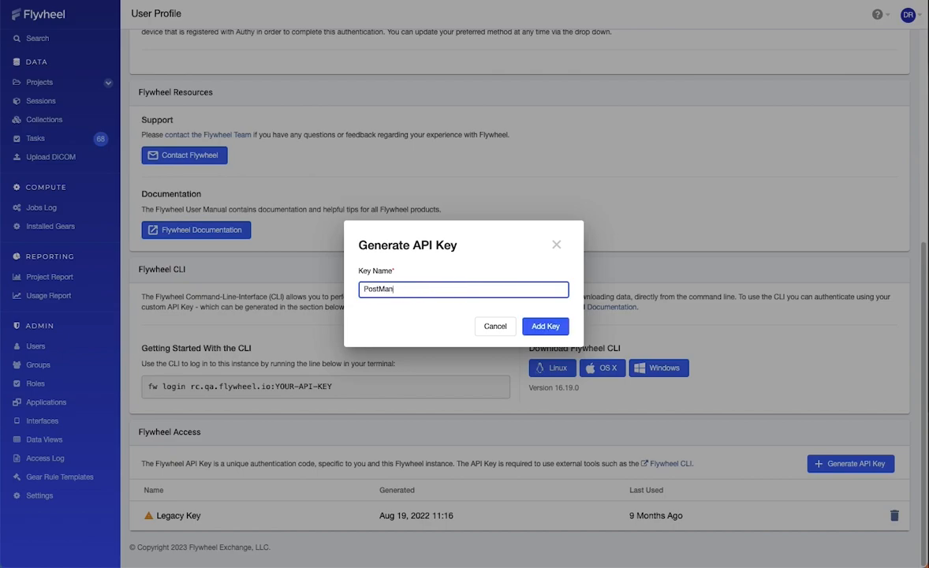
pyautogui.click(545, 325)
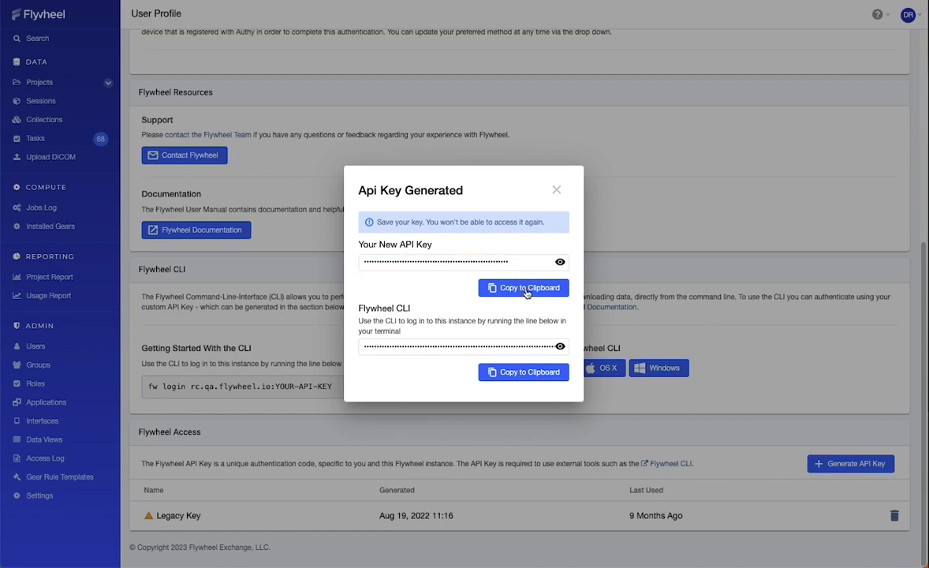
pyautogui.click(524, 287)
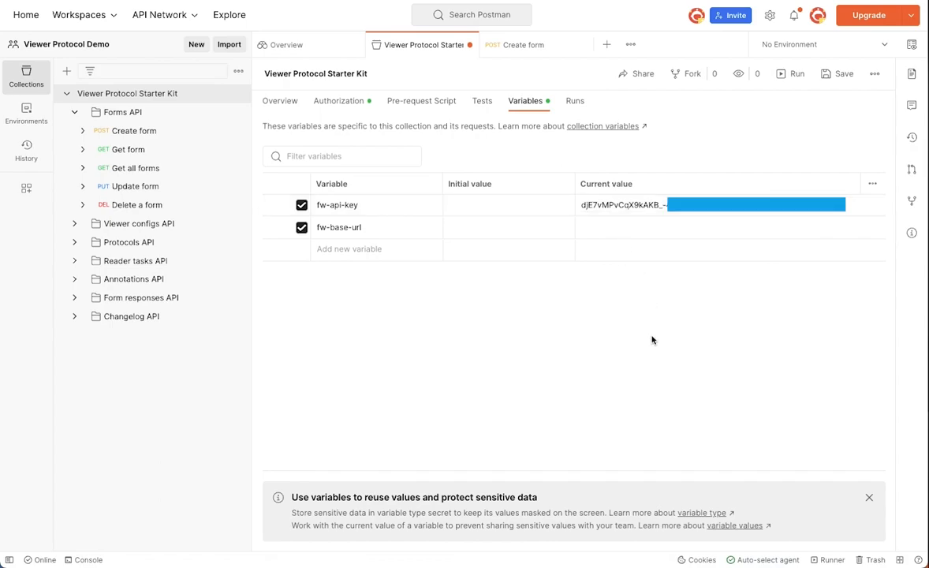
pyautogui.moveTo(511, 283)
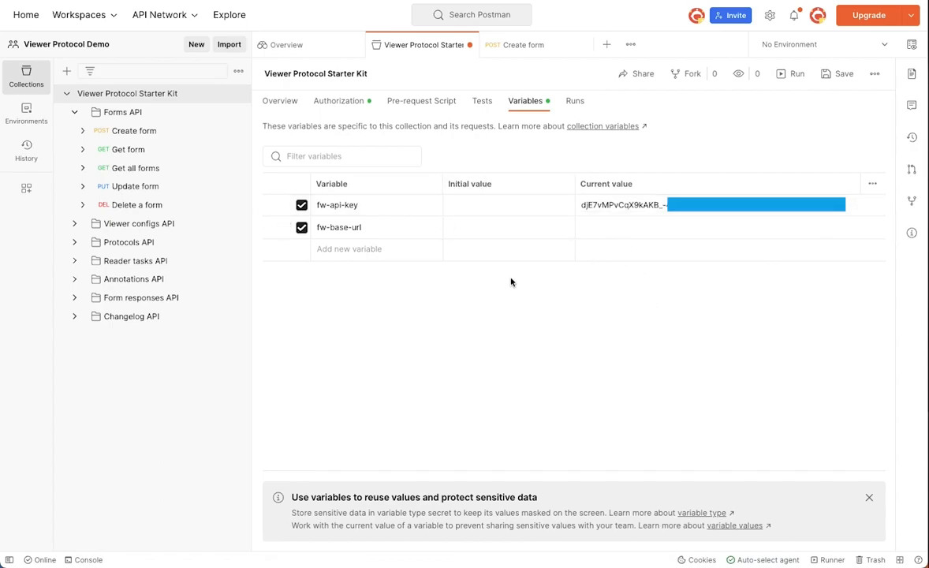
pyautogui.write('https://rc.qa.flywh')
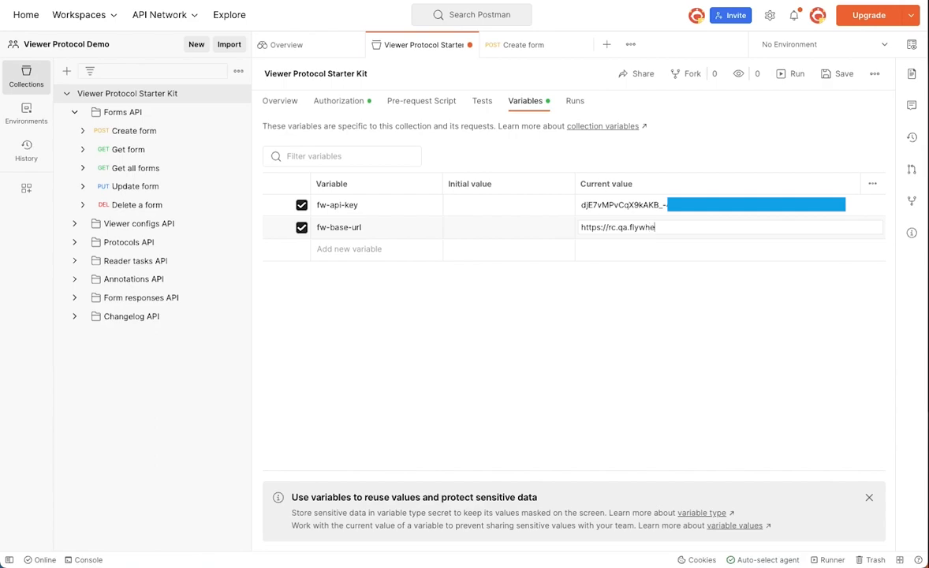
pyautogui.write('el.io')
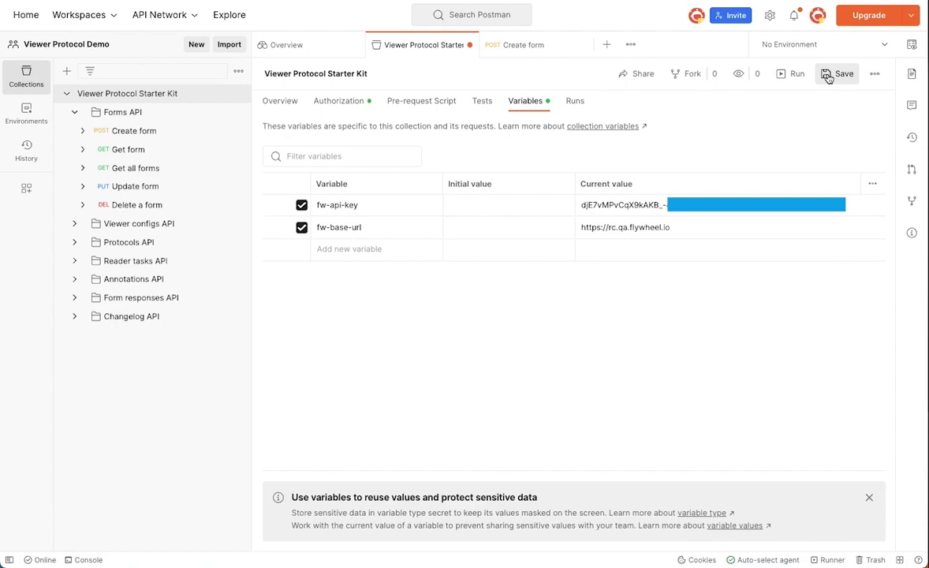
pyautogui.click(839, 74)
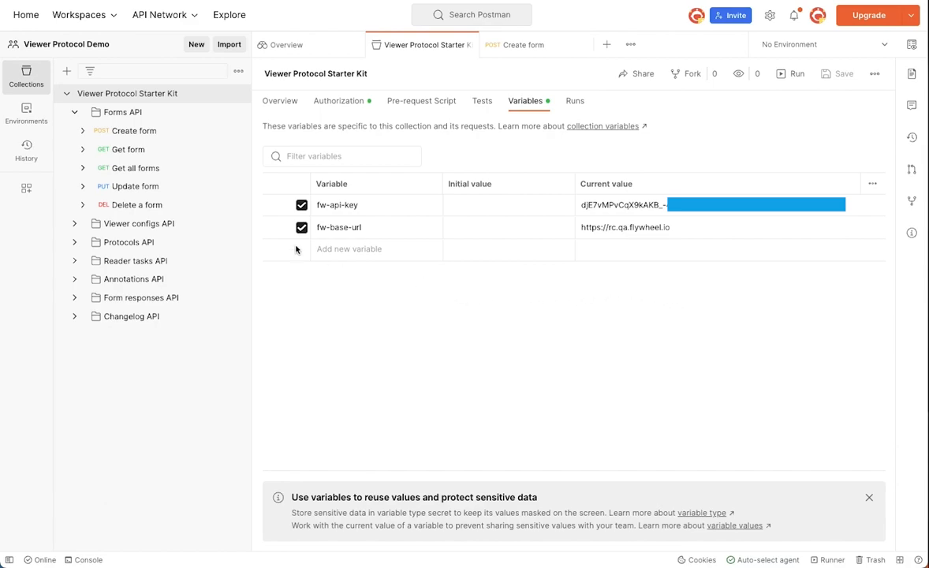
# - Bring up the POST Create form request from the Forms API folder
pyautogui.click(123, 112)
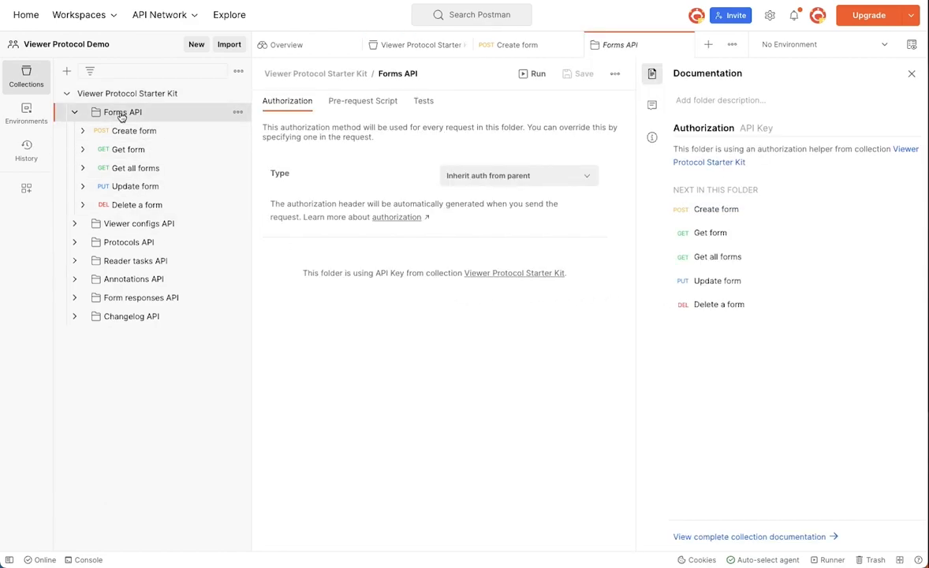
pyautogui.click(911, 72)
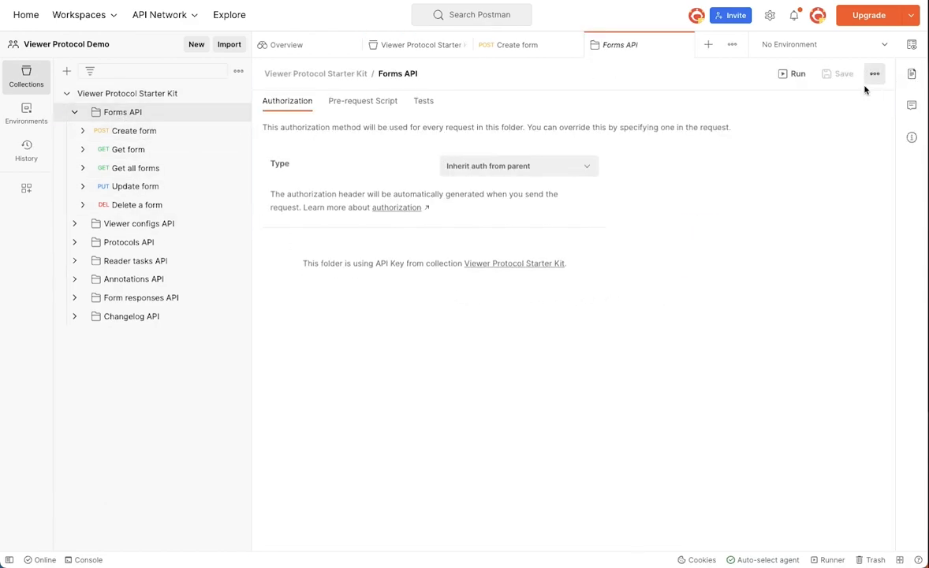
pyautogui.moveTo(177, 131)
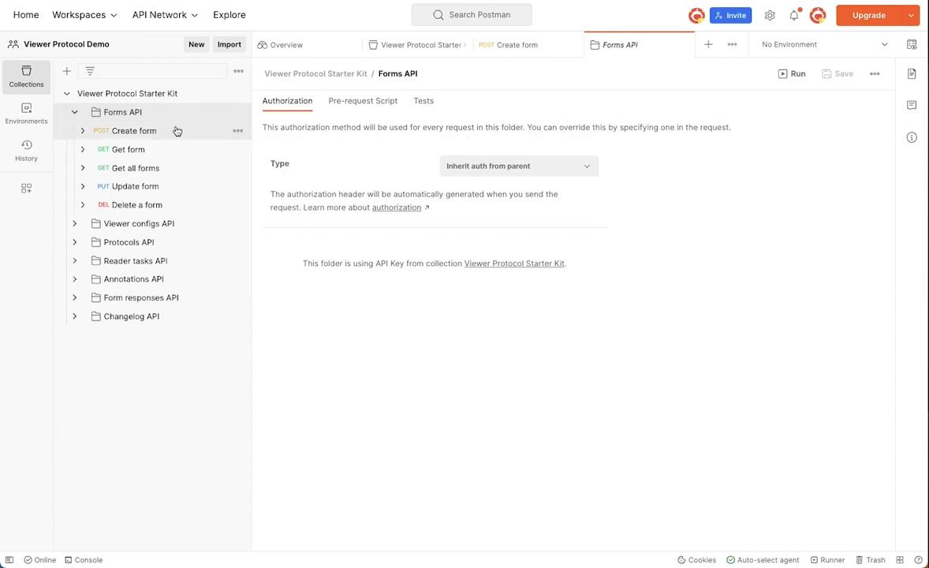
pyautogui.moveTo(176, 149)
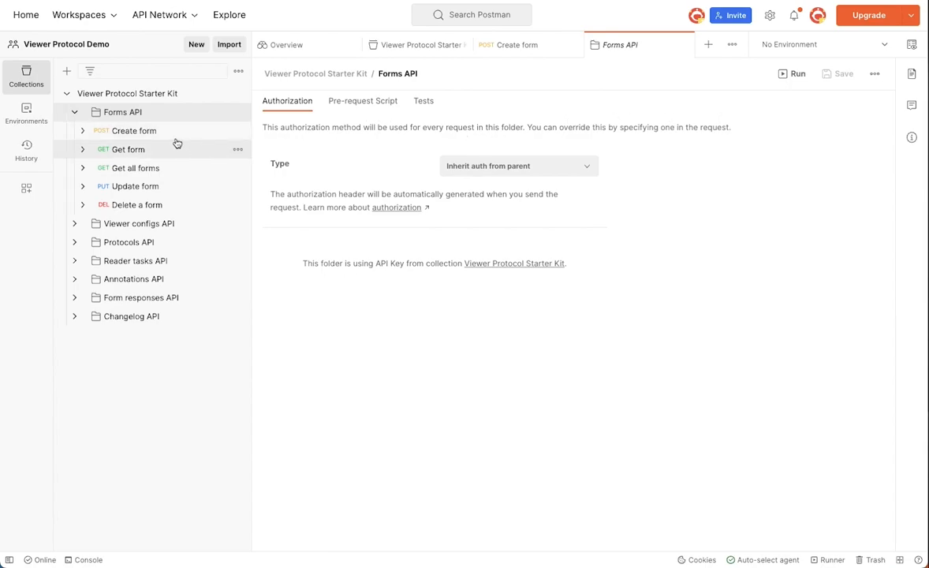
pyautogui.click(134, 129)
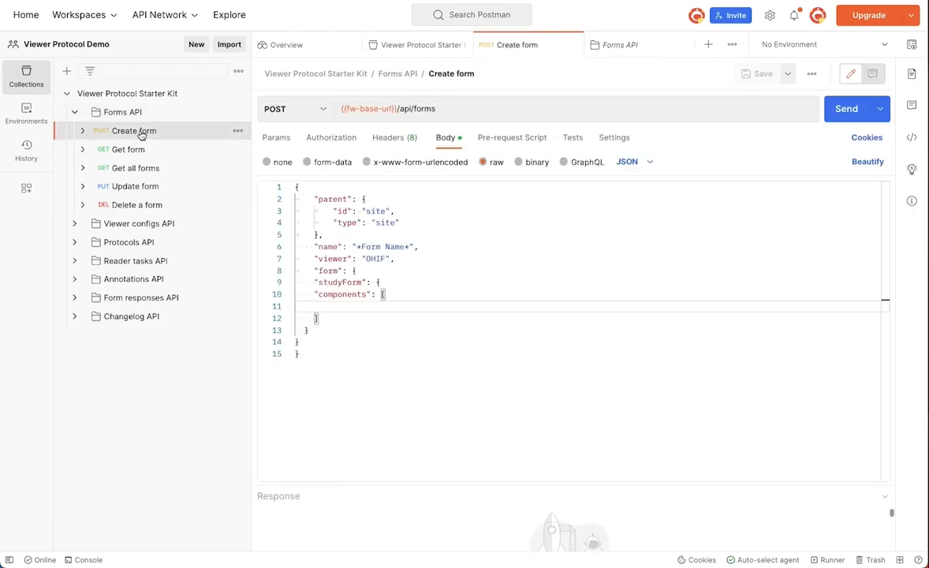
pyautogui.moveTo(358, 148)
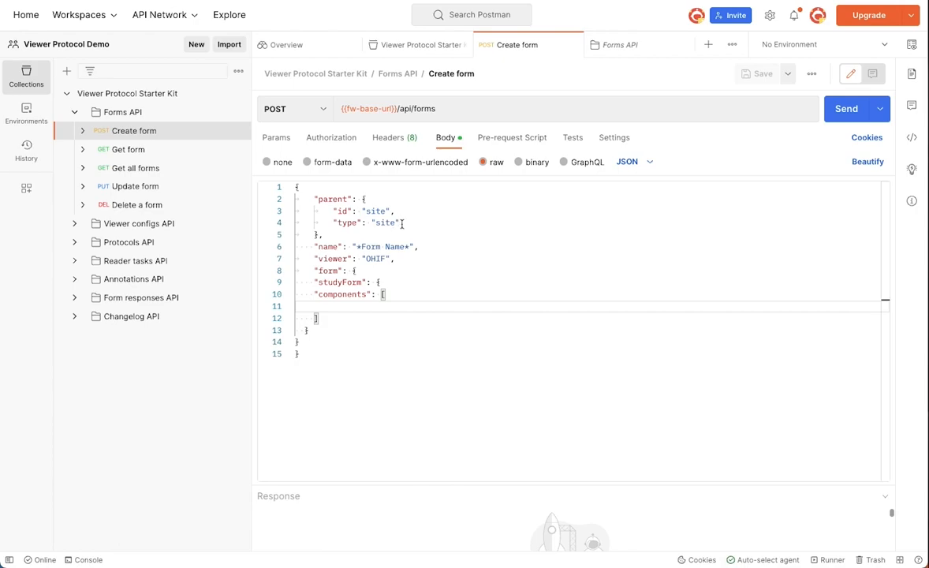
pyautogui.moveTo(402, 234)
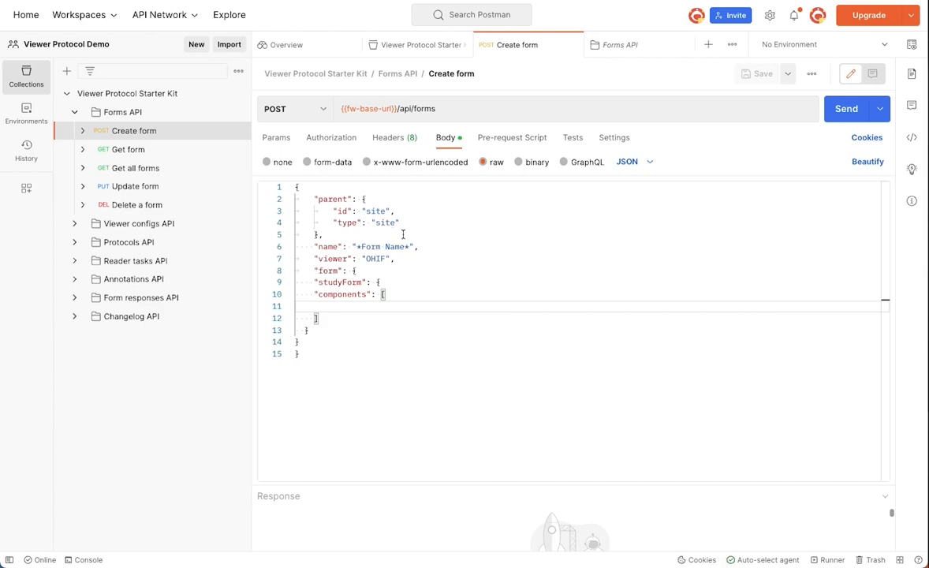
# - Replace the Form Name placeholder in the body with 'Example Form'
pyautogui.doubleClick(387, 246)
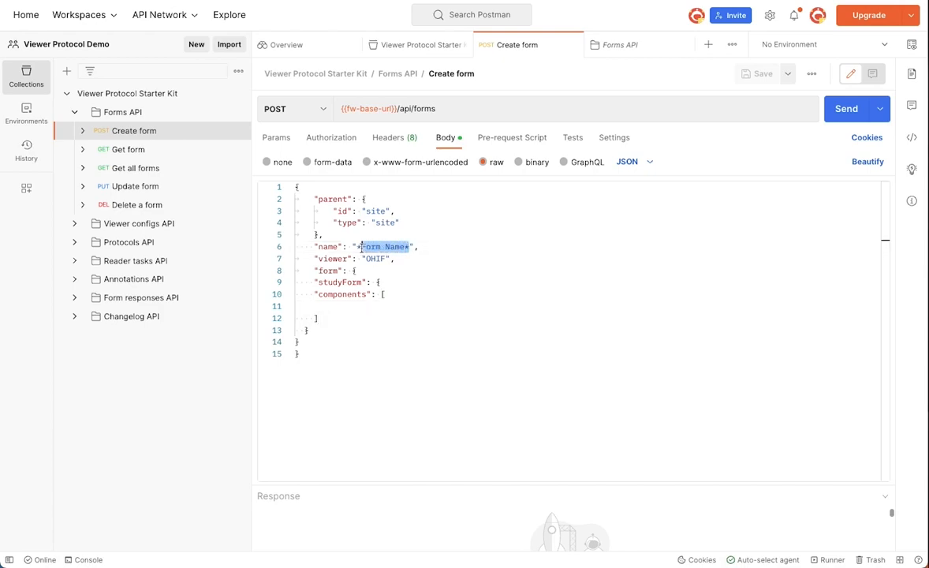
pyautogui.write('Example')
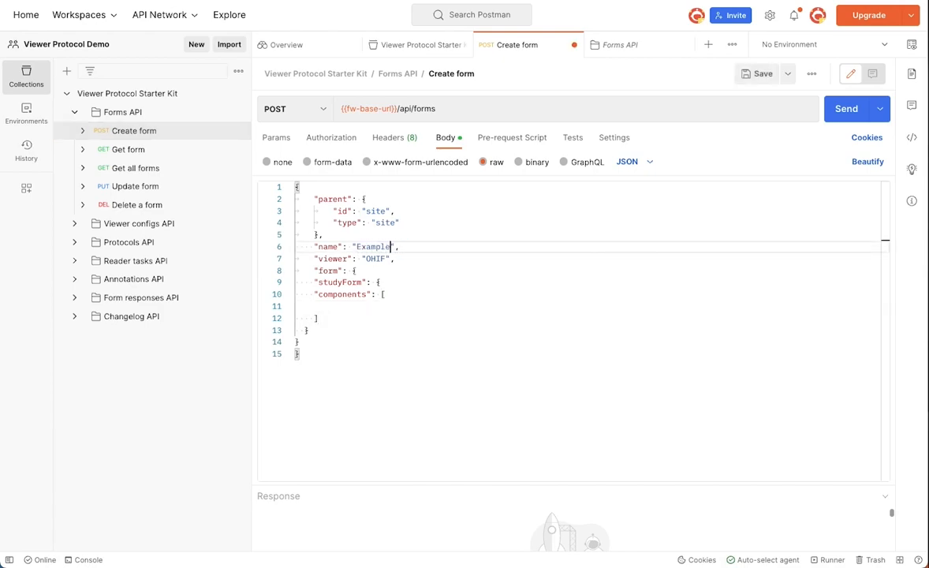
pyautogui.write('Form')
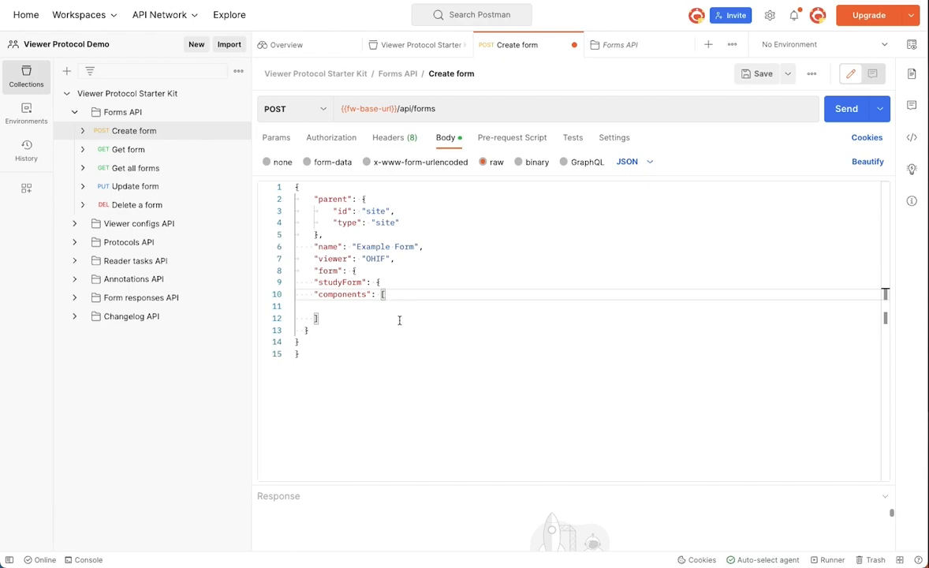
pyautogui.moveTo(391, 314)
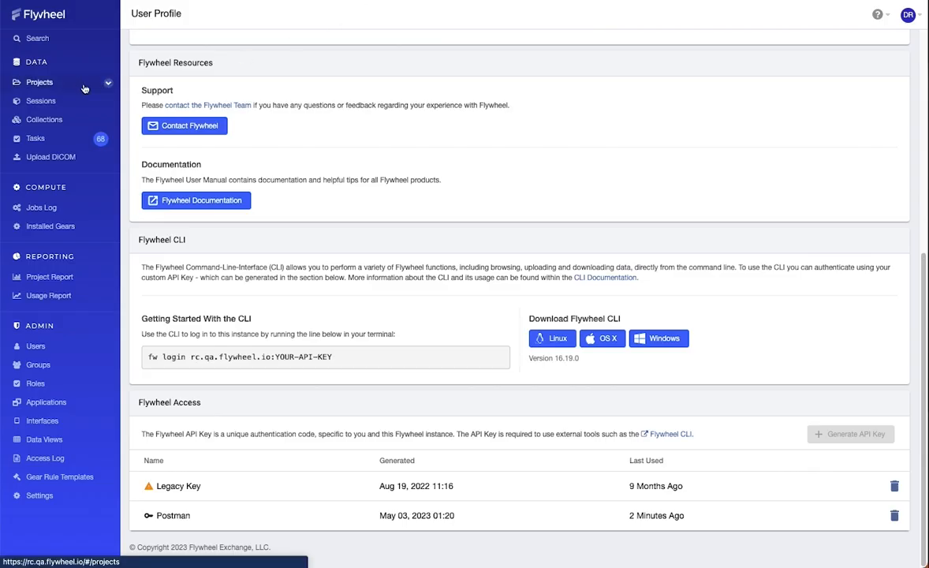
# - View Lung Tumor Analysis's ohif_config.json in the code editor and select its studyForm components to copy
pyautogui.click(38, 82)
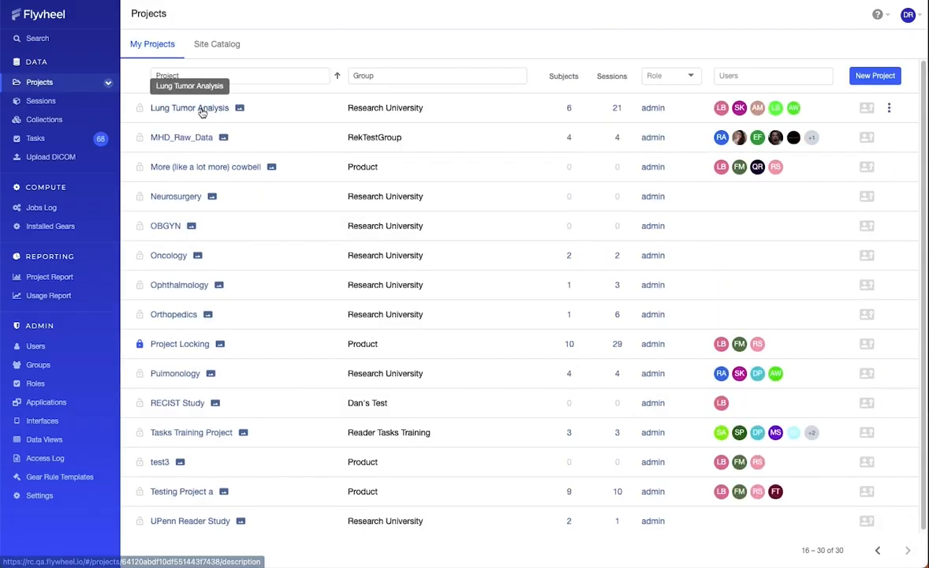
pyautogui.click(190, 107)
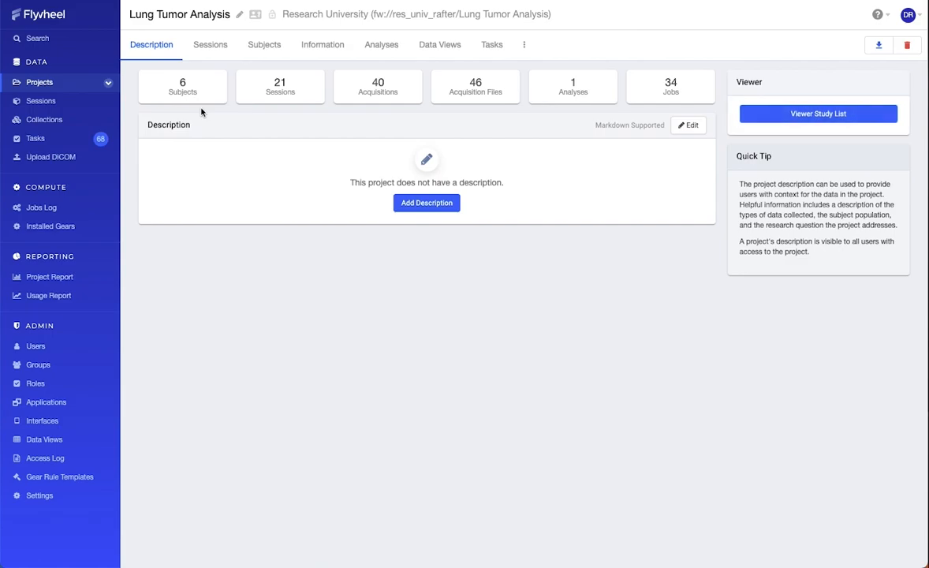
pyautogui.click(321, 44)
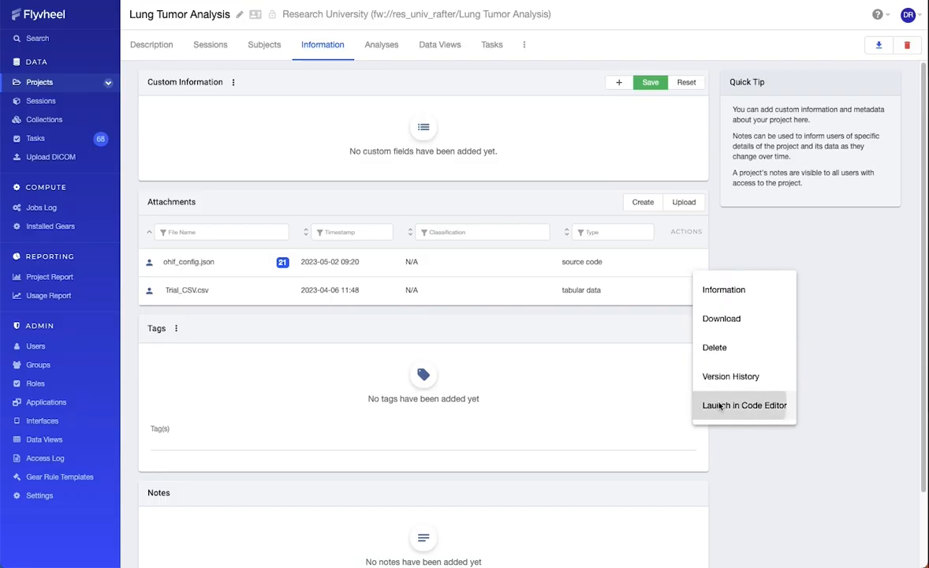
pyautogui.click(742, 404)
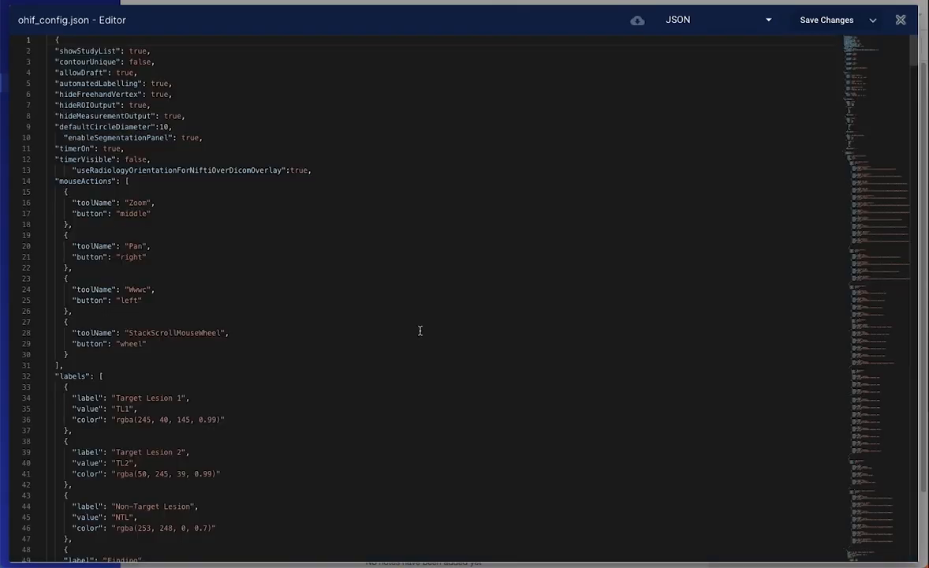
pyautogui.scroll(-3)
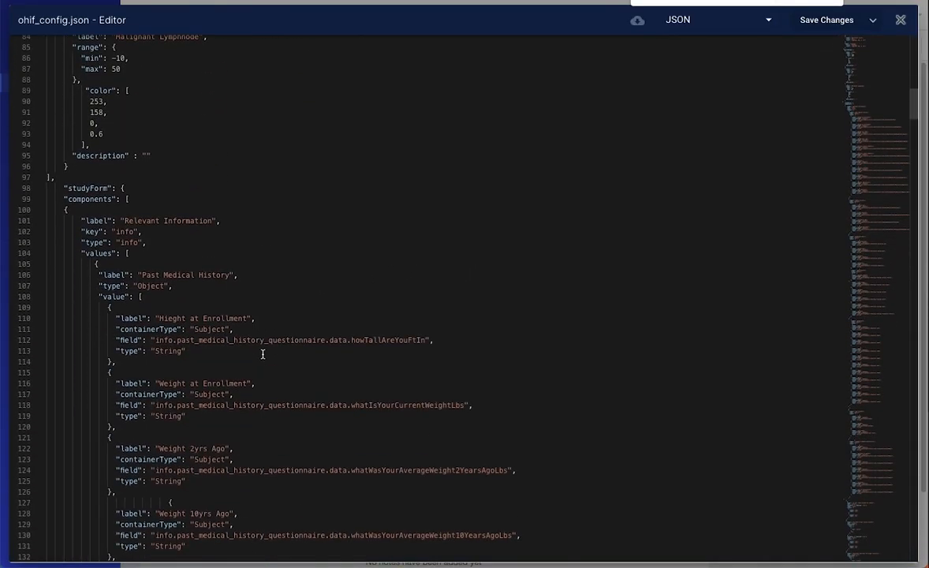
pyautogui.moveTo(827, 19)
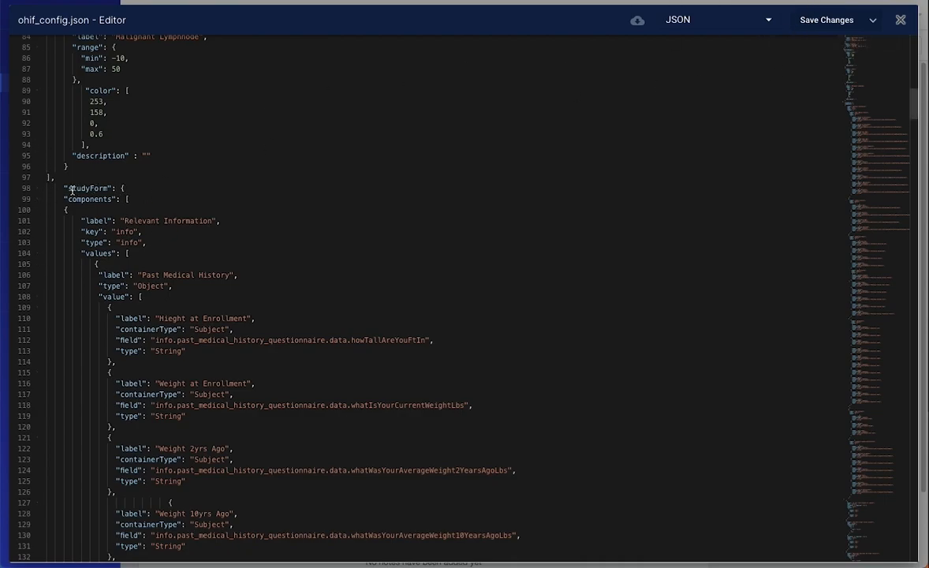
pyautogui.click(48, 190)
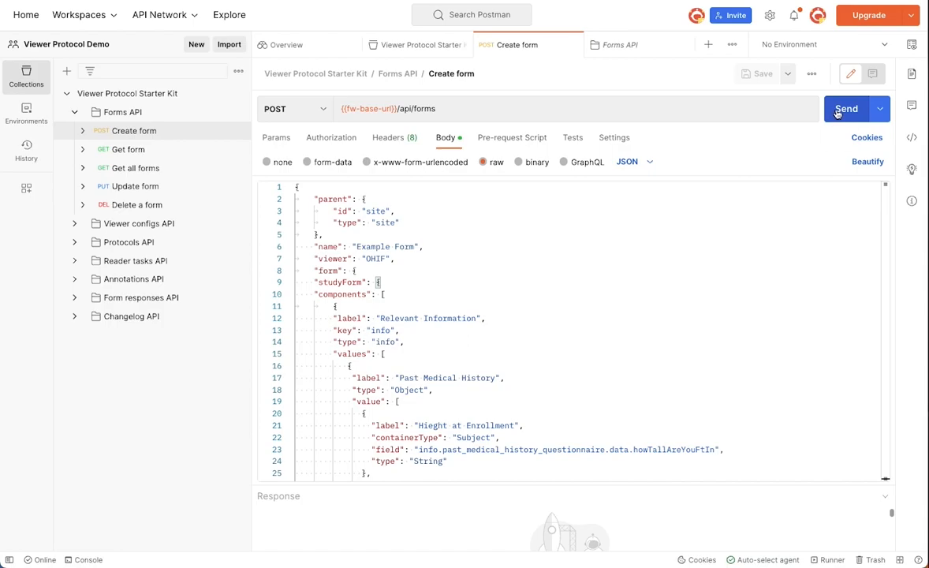
# - Send the Create form request and get a 200 OK response describing the new form
pyautogui.click(846, 109)
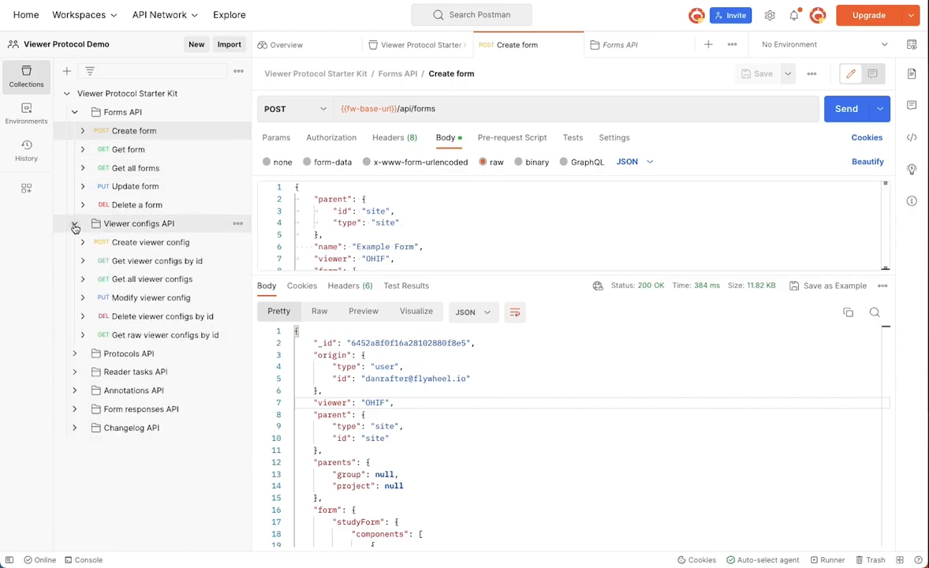
pyautogui.moveTo(150, 243)
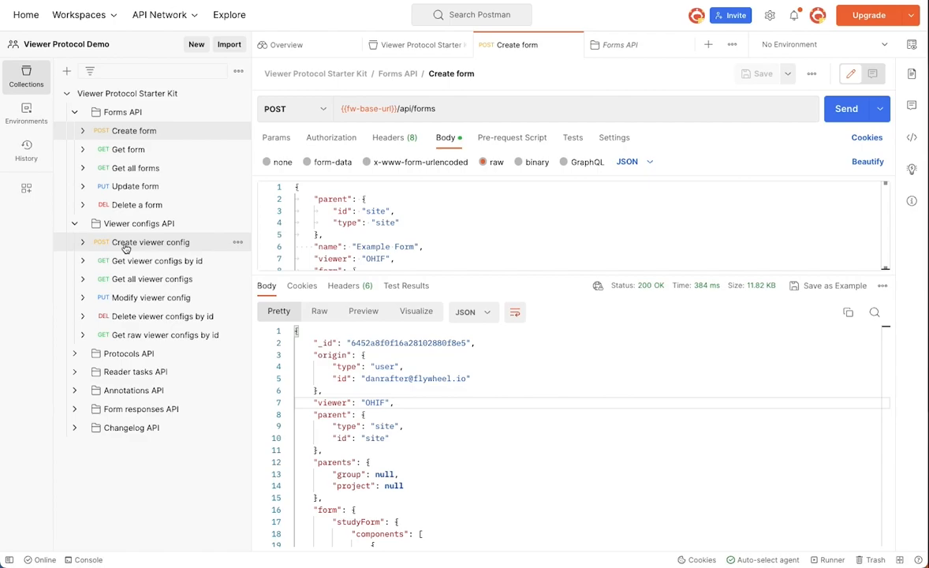
# - Replace the <Name> placeholder in the Create viewer config body with 'Example Config'
pyautogui.click(149, 243)
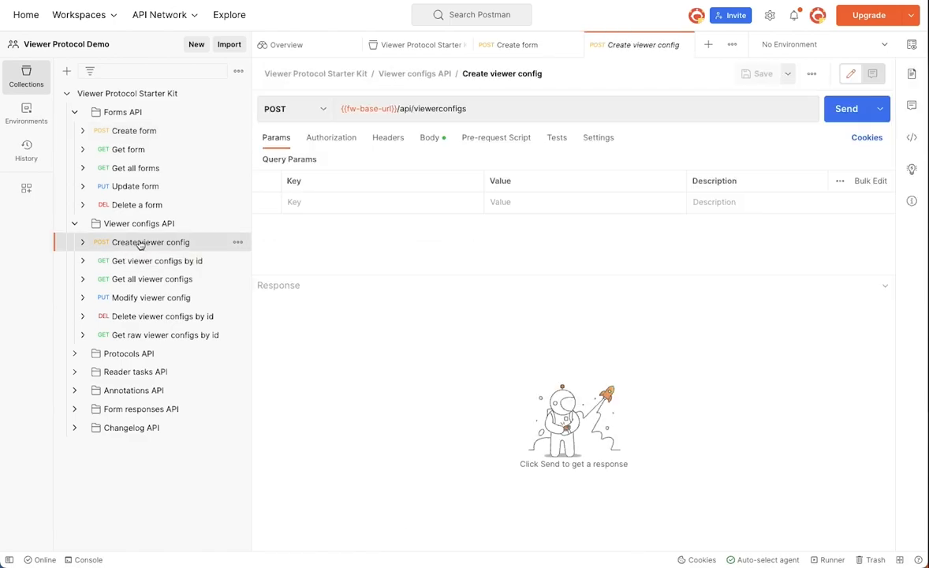
pyautogui.click(444, 137)
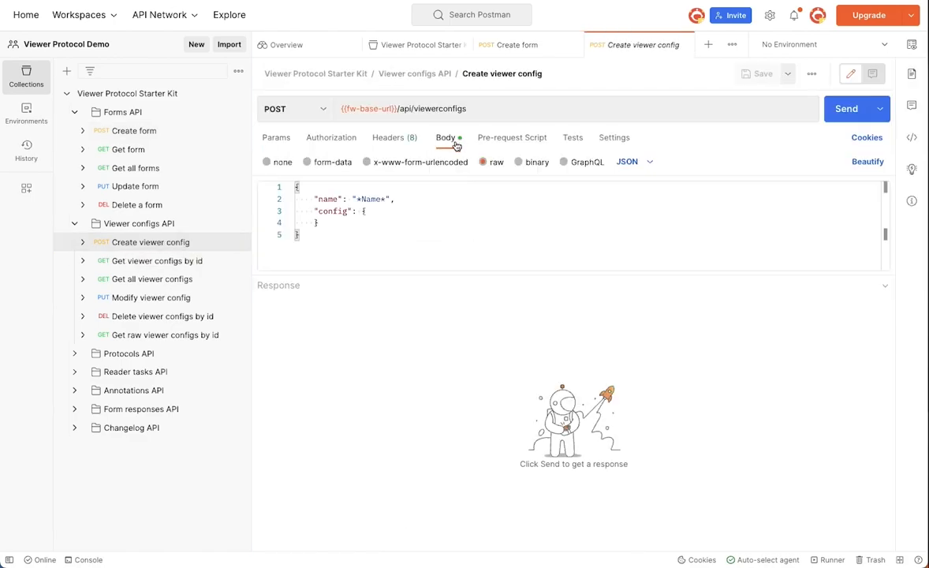
pyautogui.moveTo(461, 284); pyautogui.dragTo(460, 429)
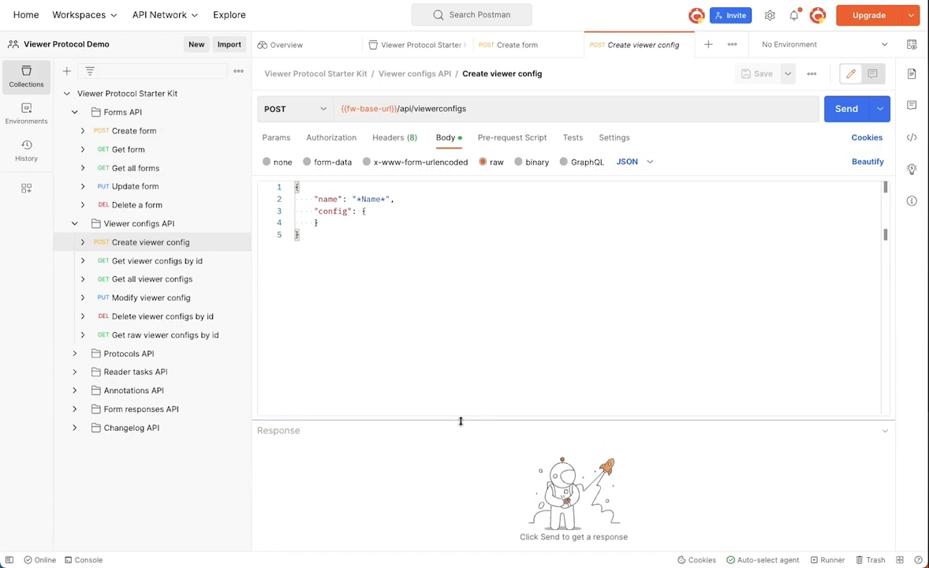
pyautogui.doubleClick(369, 199)
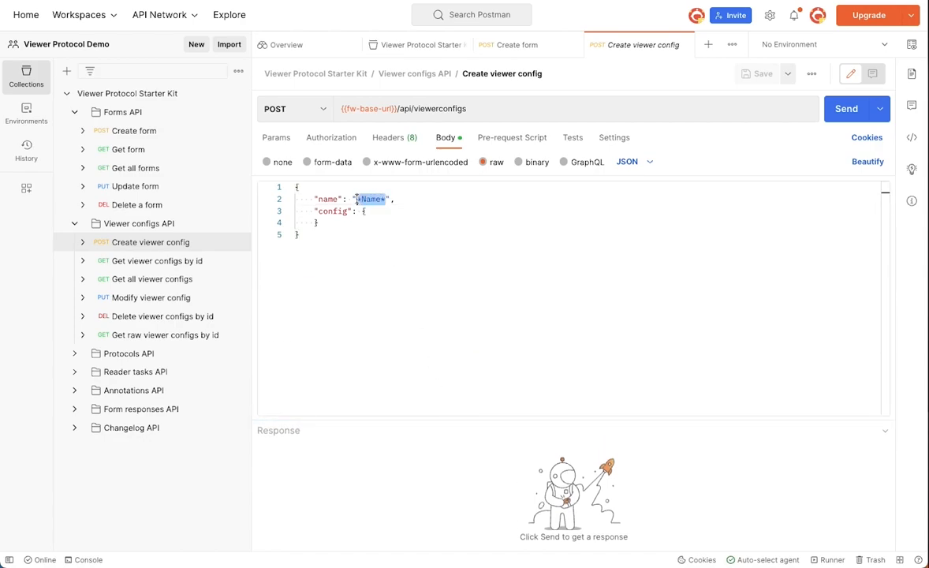
pyautogui.write('Example')
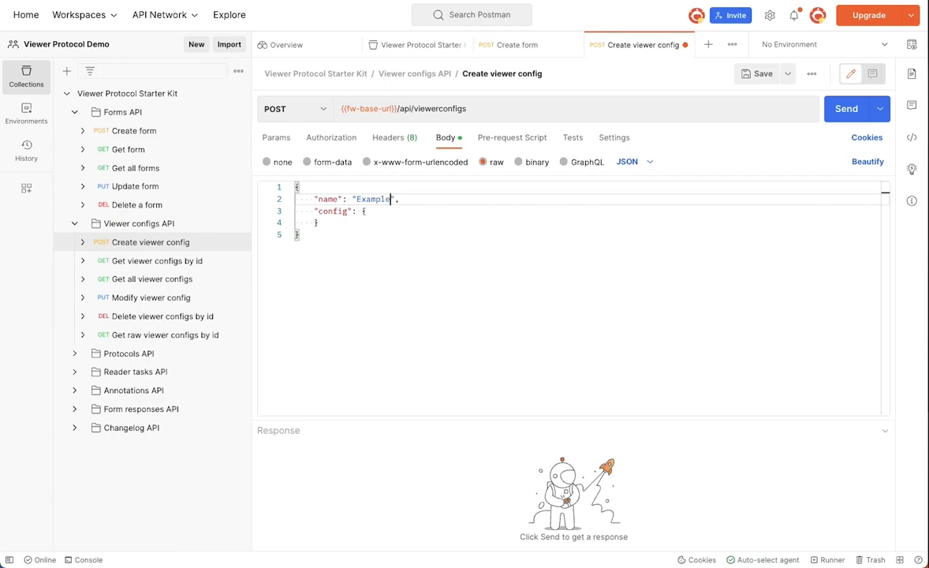
pyautogui.write('Config')
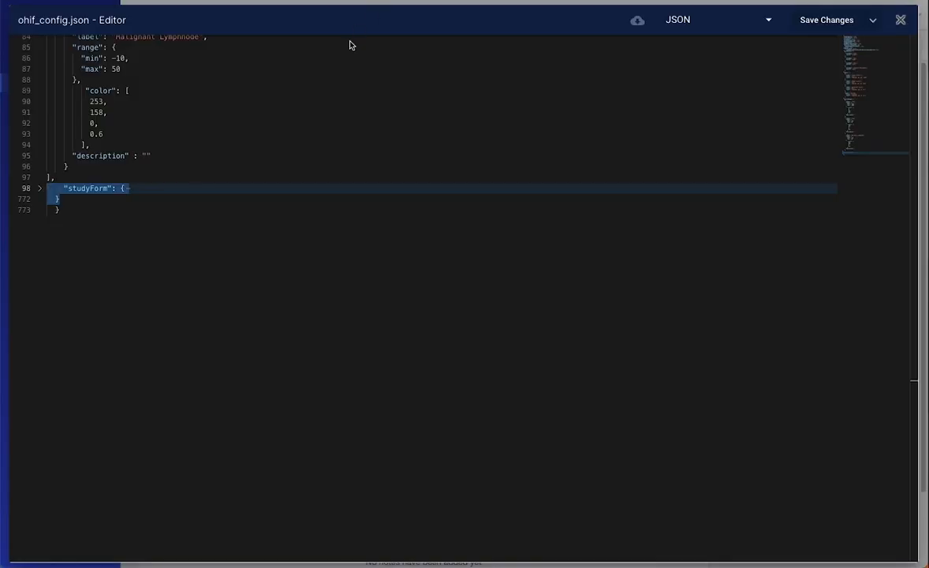
# - Scroll to the top of ohif_config.json to copy its full contents for the config field
pyautogui.scroll(3)
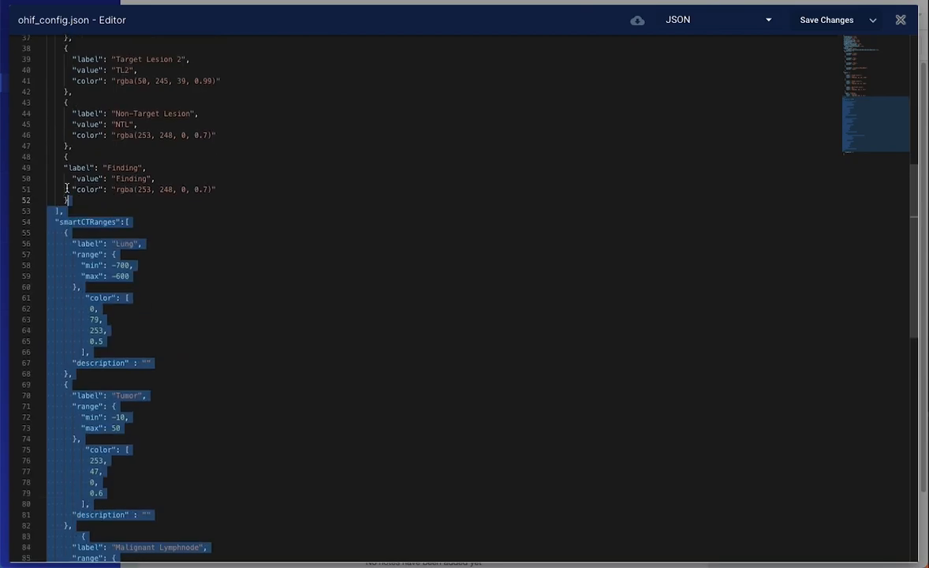
pyautogui.scroll(3)
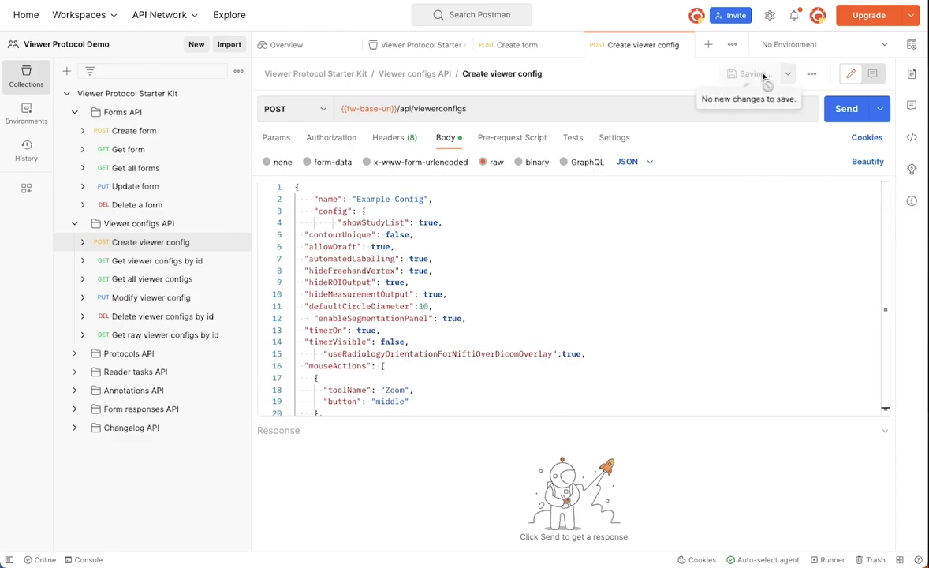
pyautogui.moveTo(848, 115)
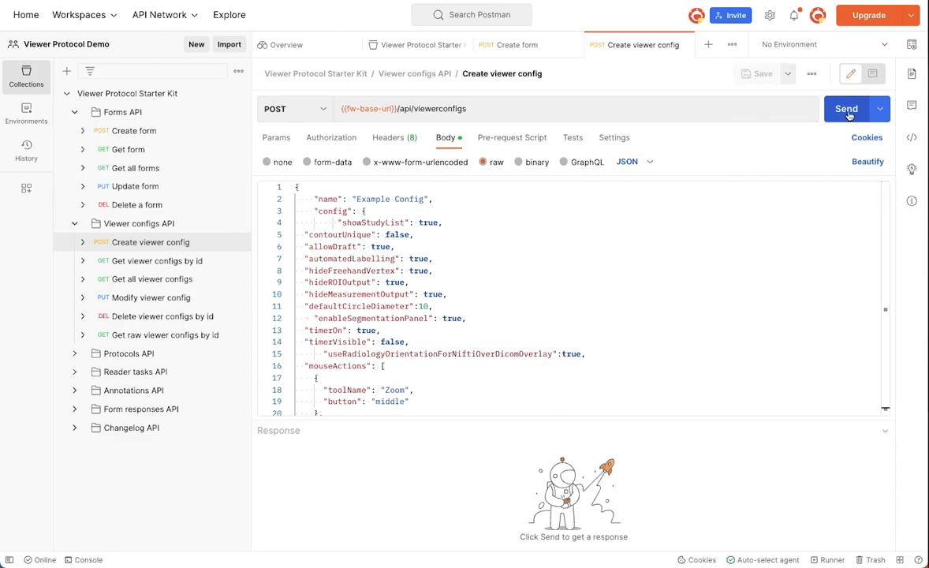
# - Send the Create viewer config request and get a 200 OK response with the new _id
pyautogui.click(847, 108)
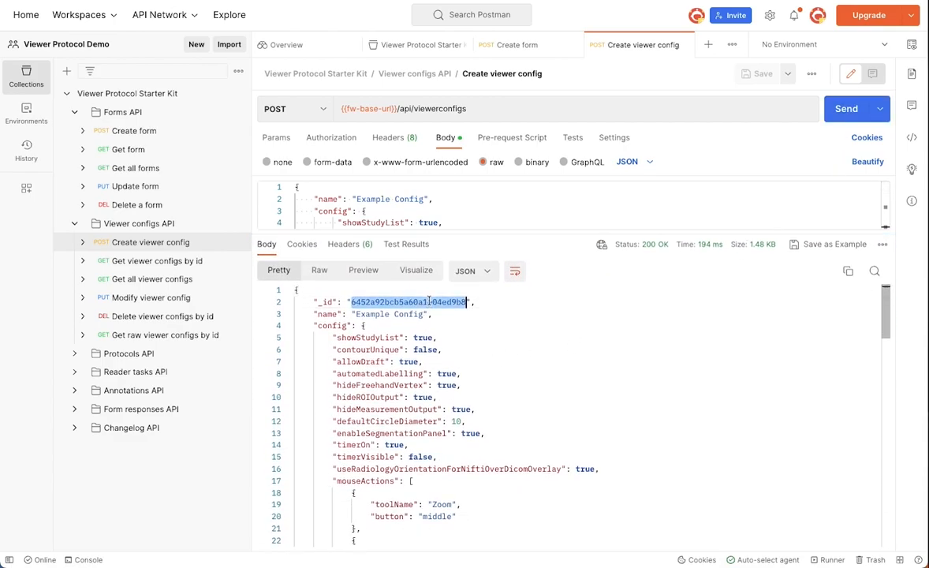
pyautogui.click(427, 361)
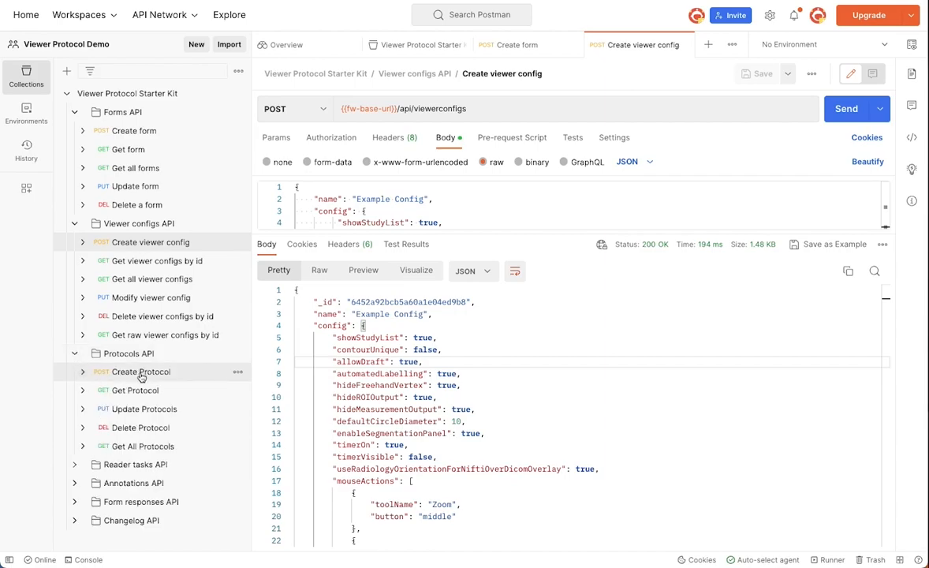
# - Fill the Create Protocol body with an example description ending 'poses.' for training purposes
pyautogui.click(140, 372)
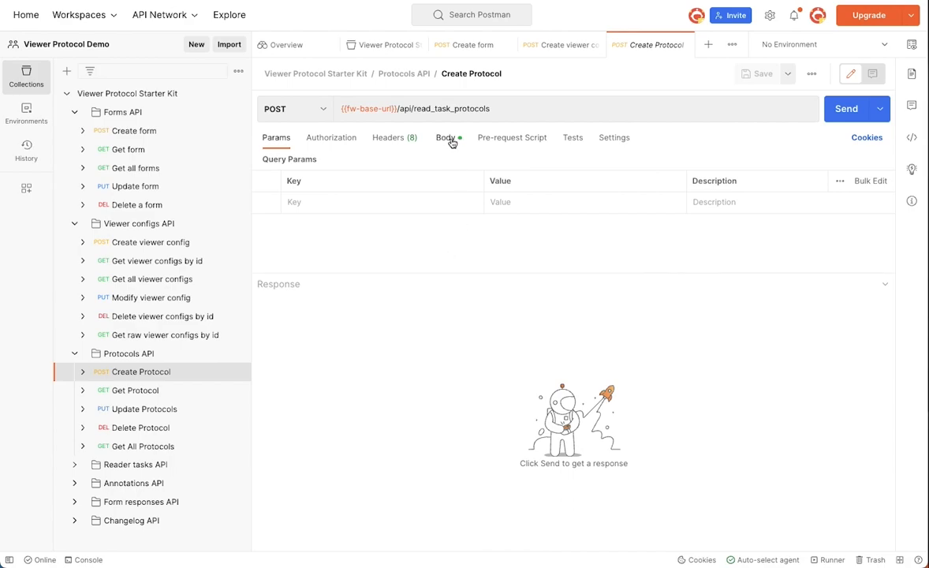
pyautogui.click(445, 137)
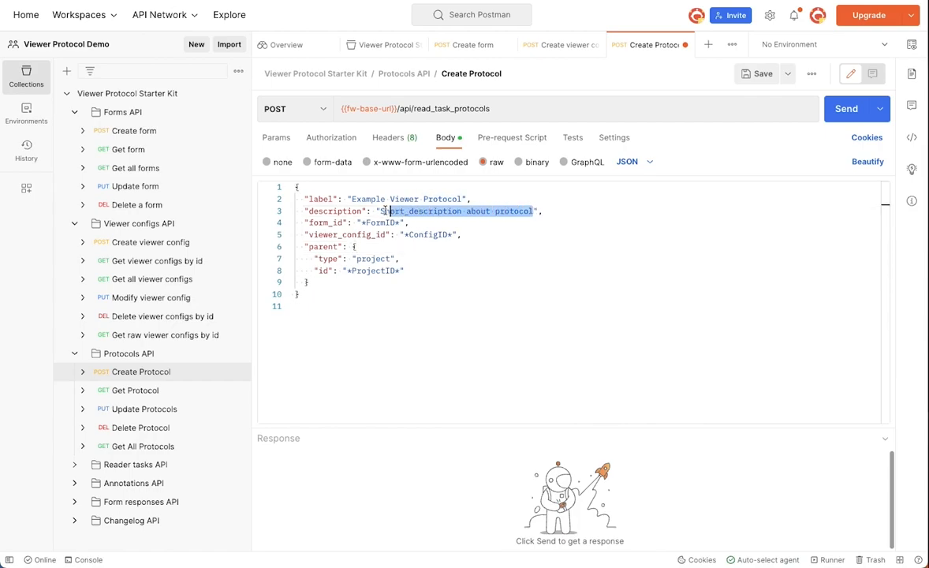
pyautogui.write('This is an example viewer')
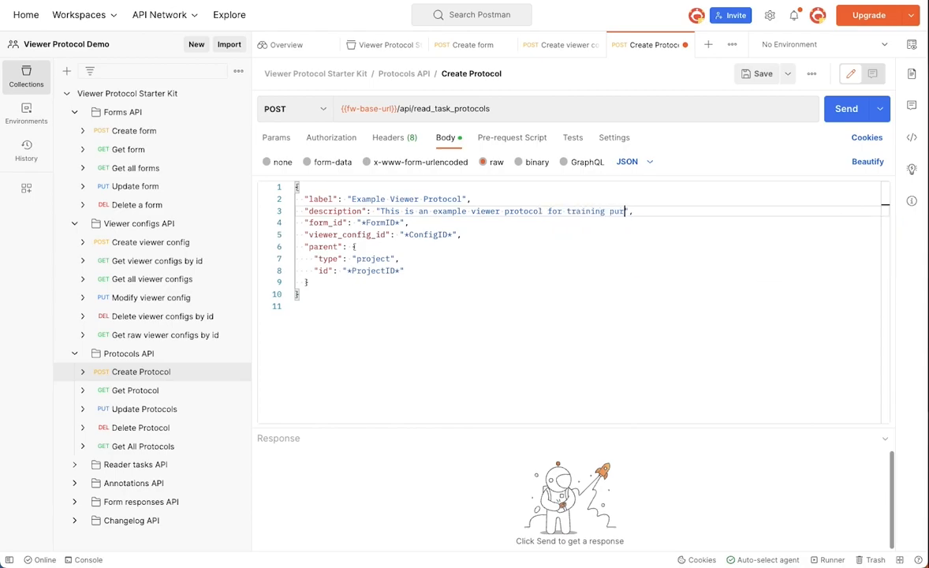
pyautogui.write('poses.')
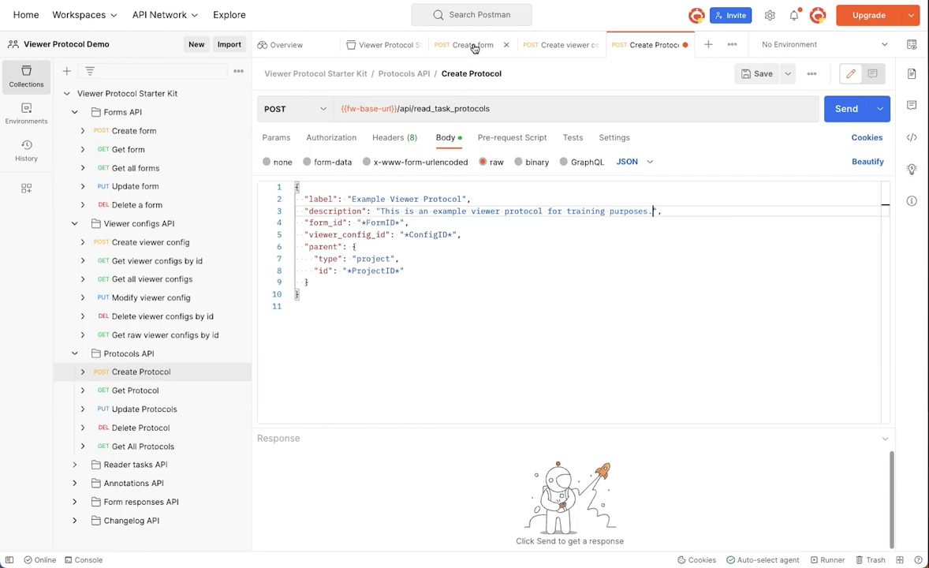
# - Paste form id 6452a8f0f16a28102880f8e5 and the viewer config id, then send the Create Protocol request
pyautogui.click(474, 44)
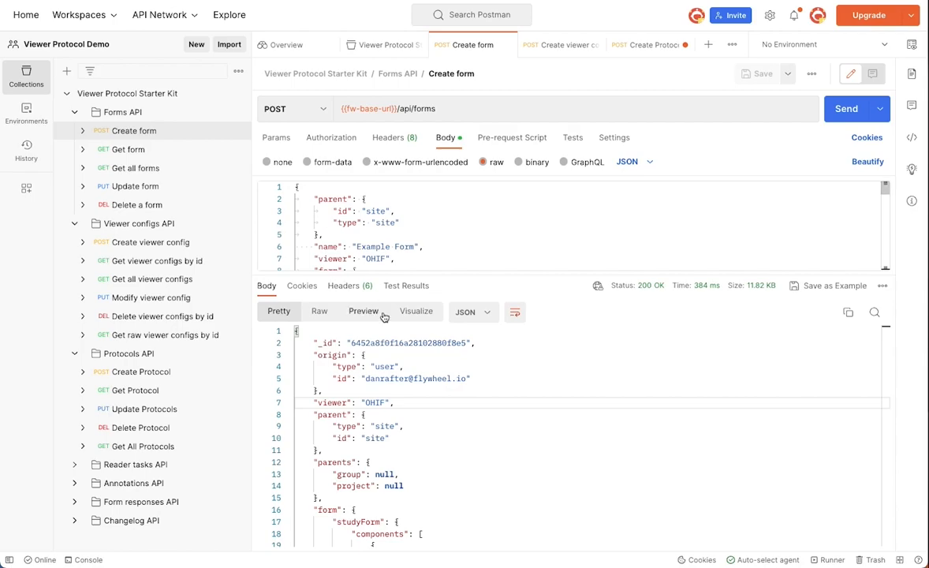
pyautogui.click(650, 44)
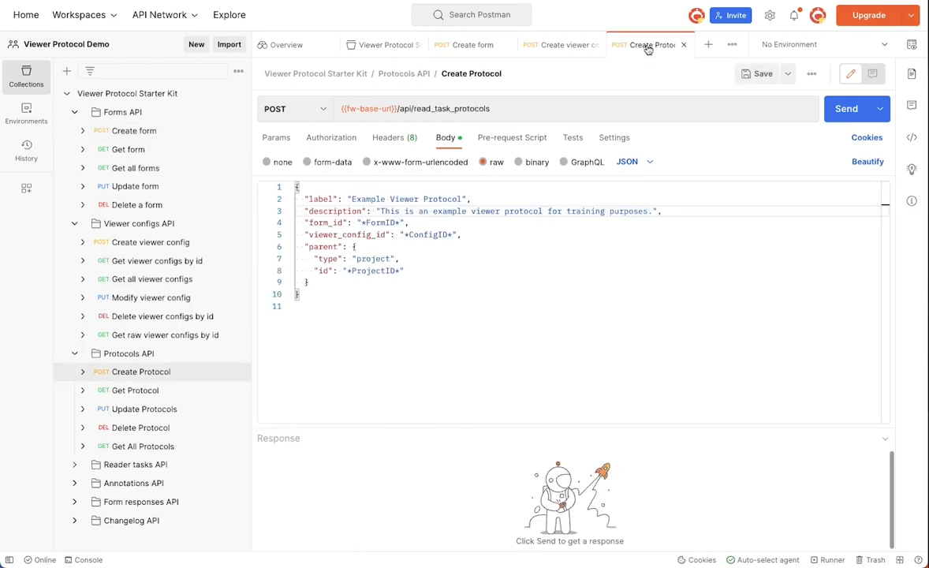
pyautogui.write('6452a8f0f16a28102880f8e5')
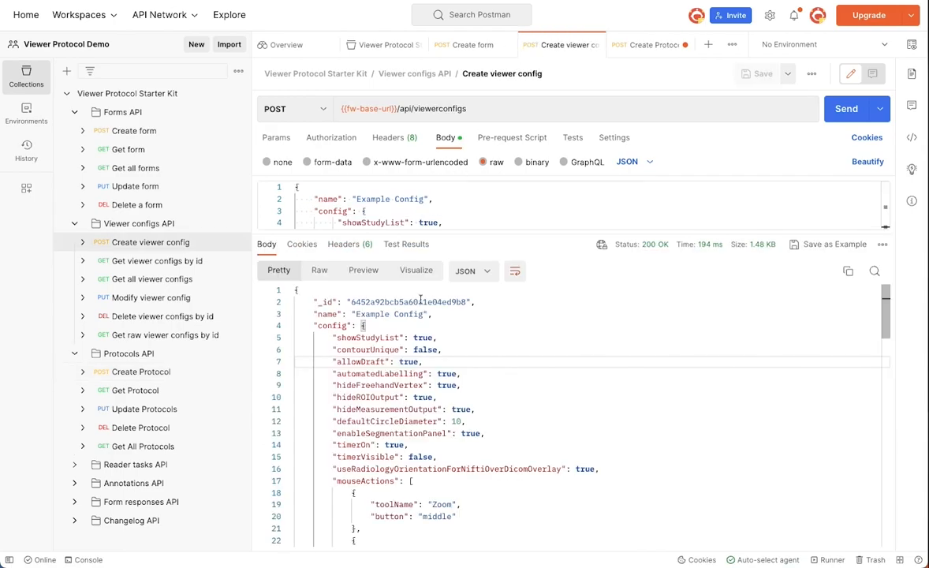
pyautogui.click(645, 44)
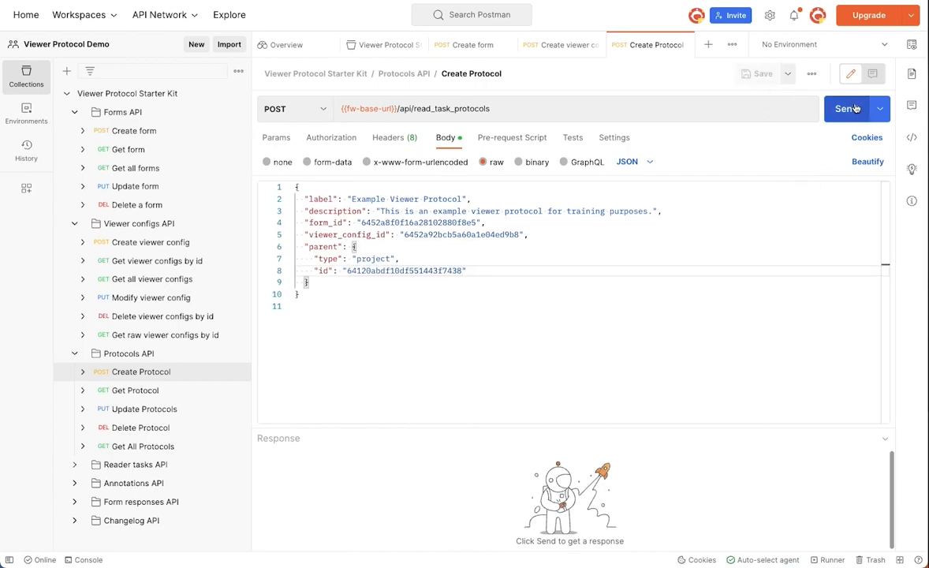
pyautogui.click(847, 109)
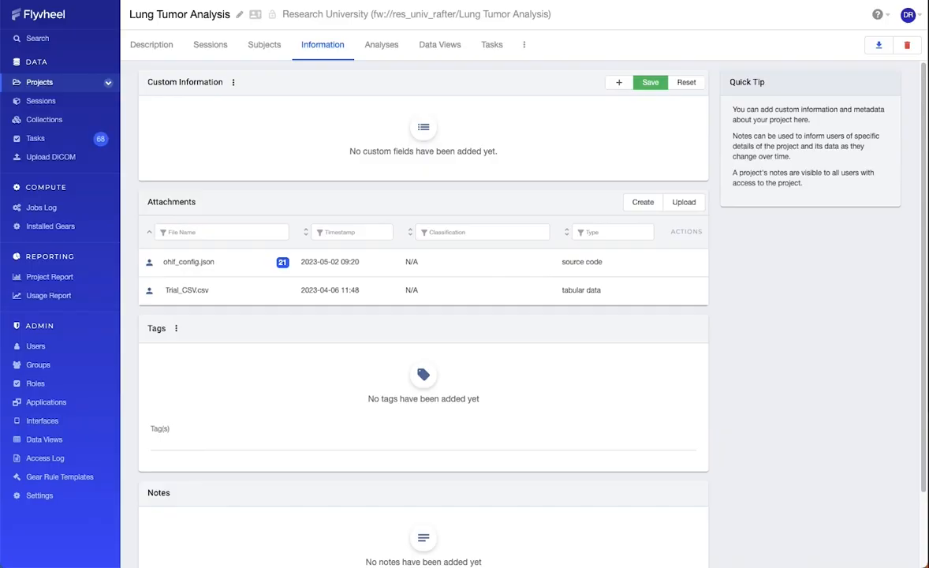
pyautogui.moveTo(492, 44)
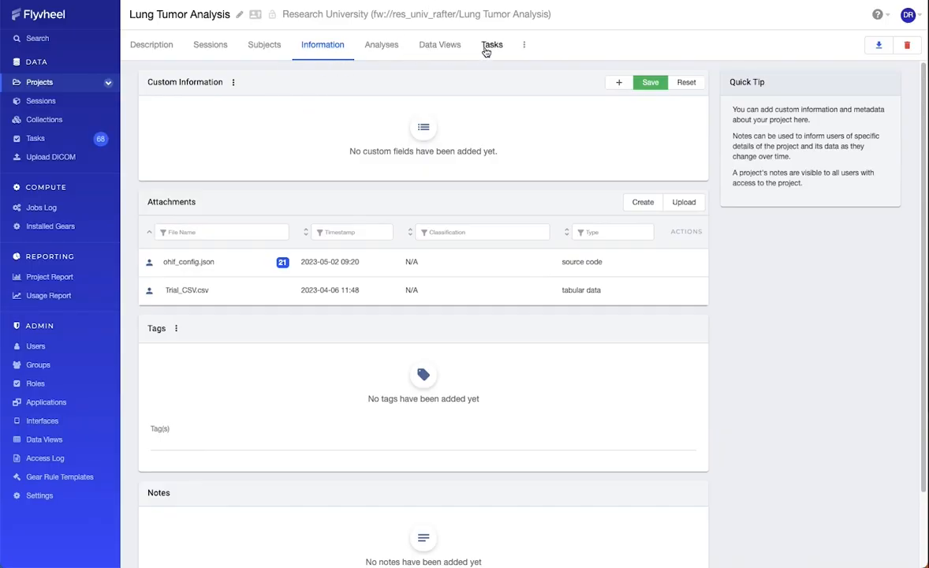
# - Start New Tasks in the project and list Example Viewer Protocol among the Read Protocol choices
pyautogui.click(492, 44)
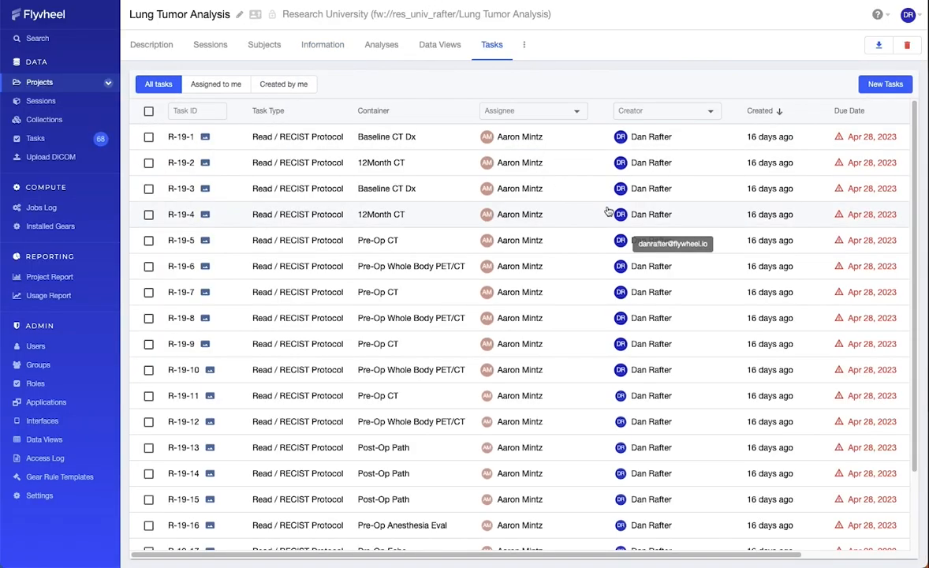
pyautogui.click(885, 84)
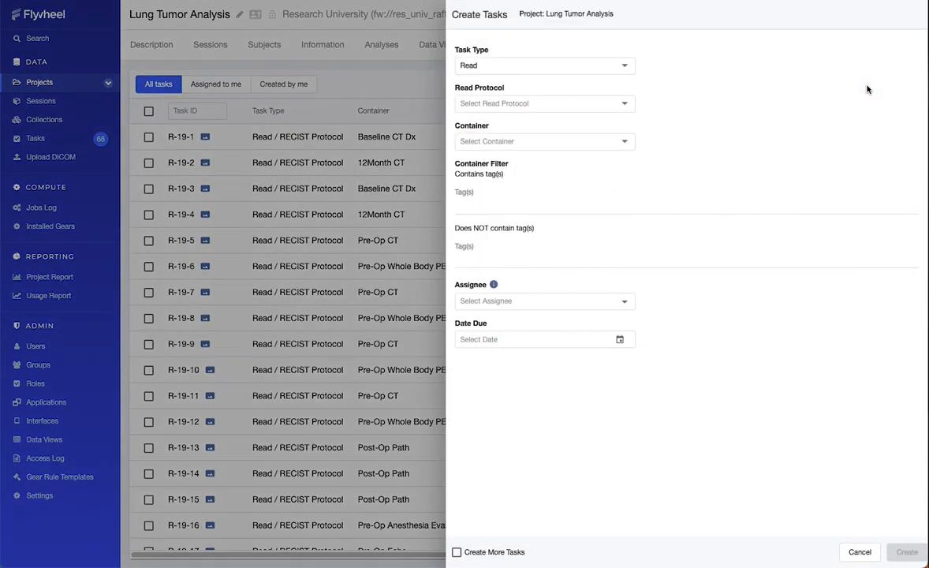
pyautogui.click(544, 104)
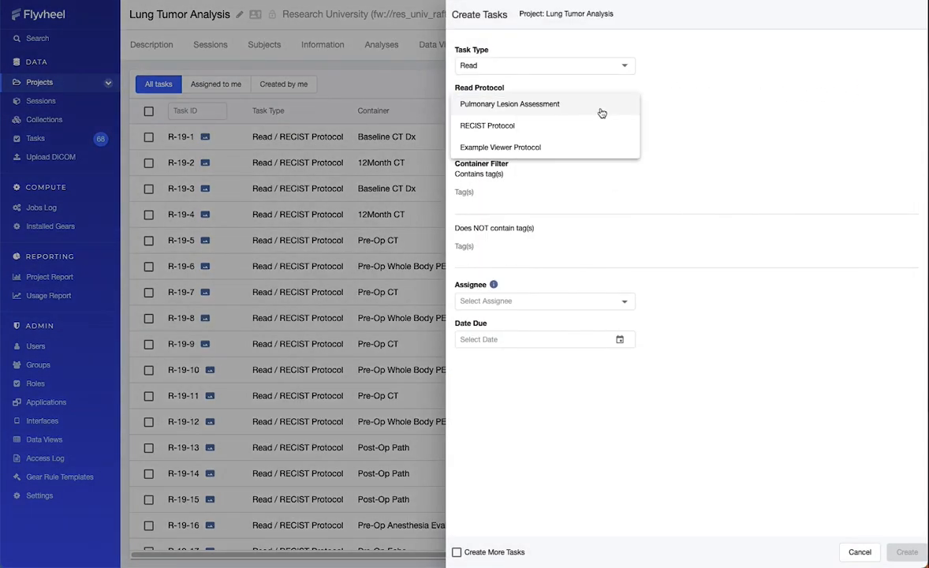
pyautogui.moveTo(488, 152)
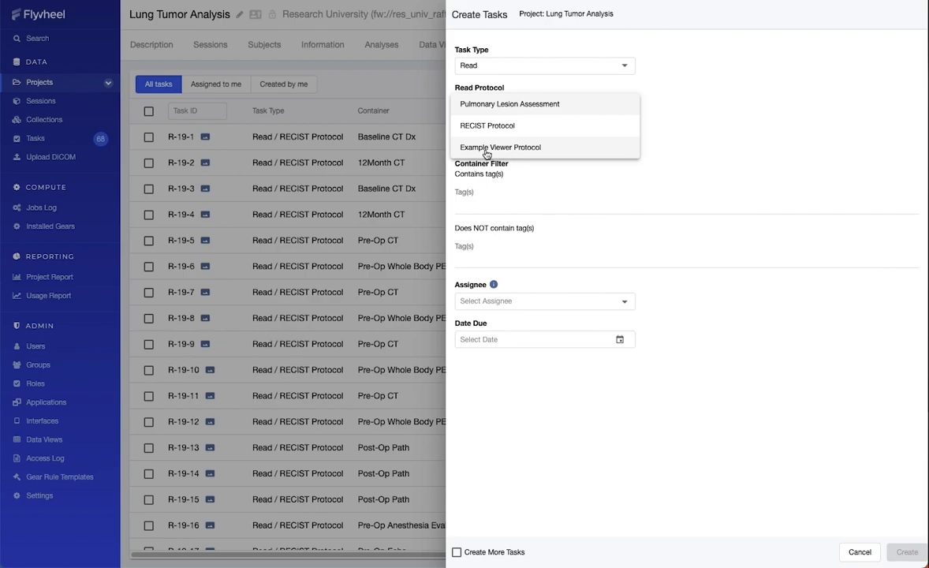
pyautogui.moveTo(549, 156)
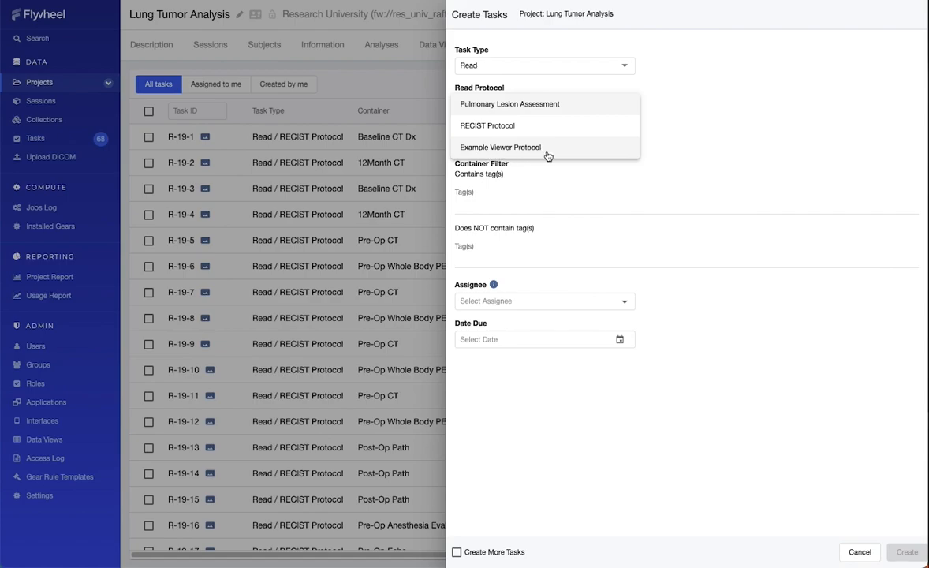
pyautogui.moveTo(637, 189)
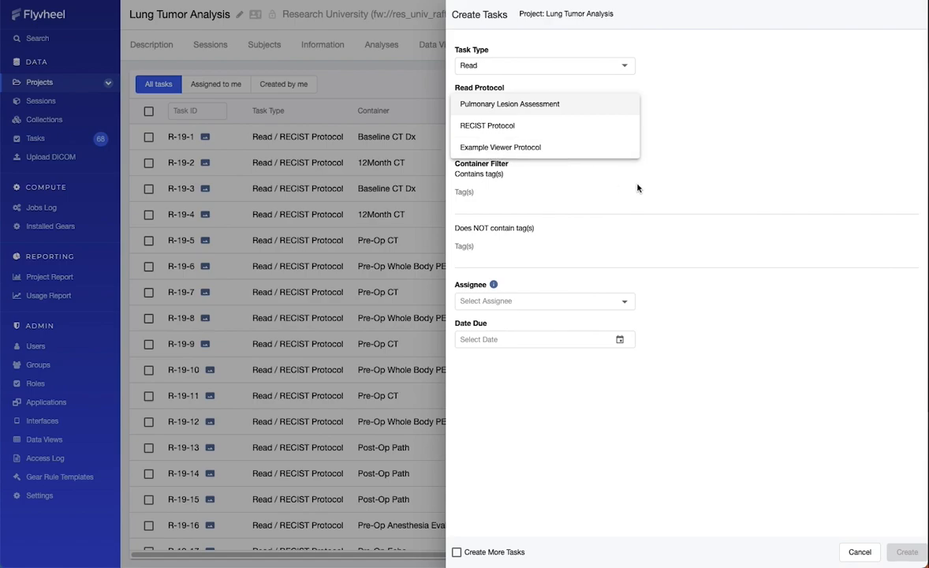